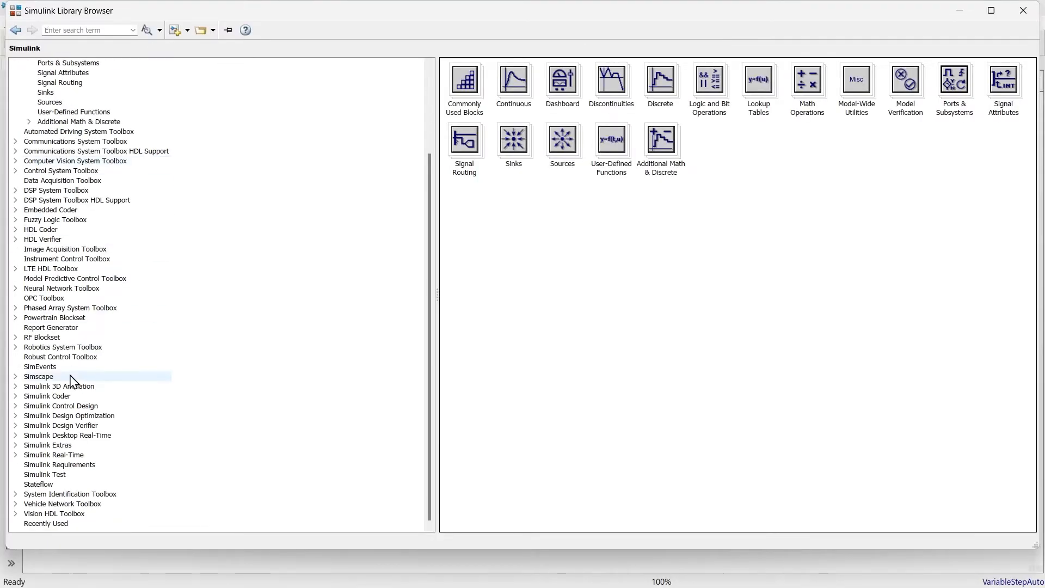
# Add the three-phase programmable voltage source from Simscape Fundamental Blocks > Electrical Sources.
pyautogui.click(38, 376)
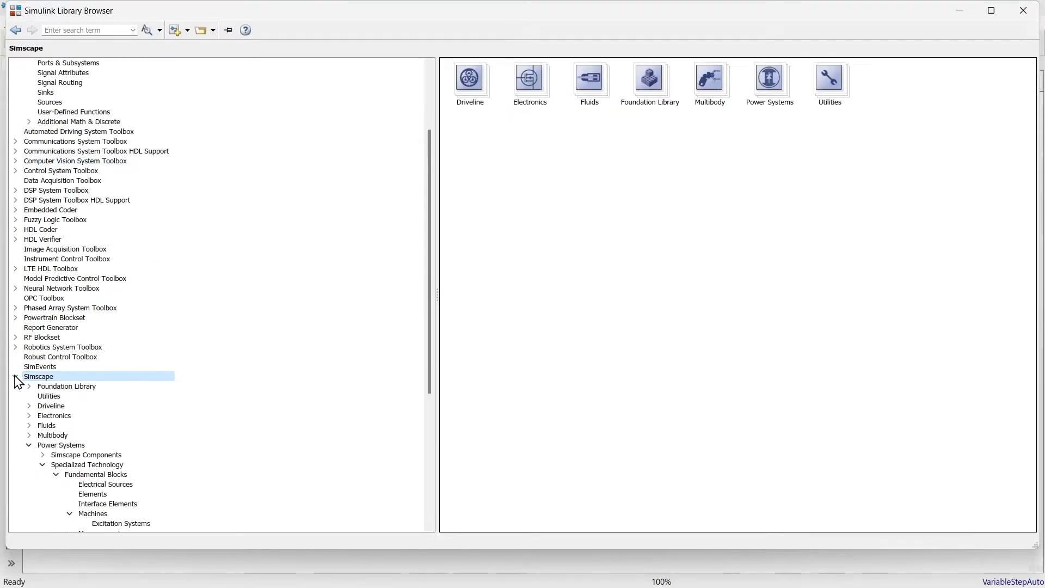
pyautogui.scroll(-3)
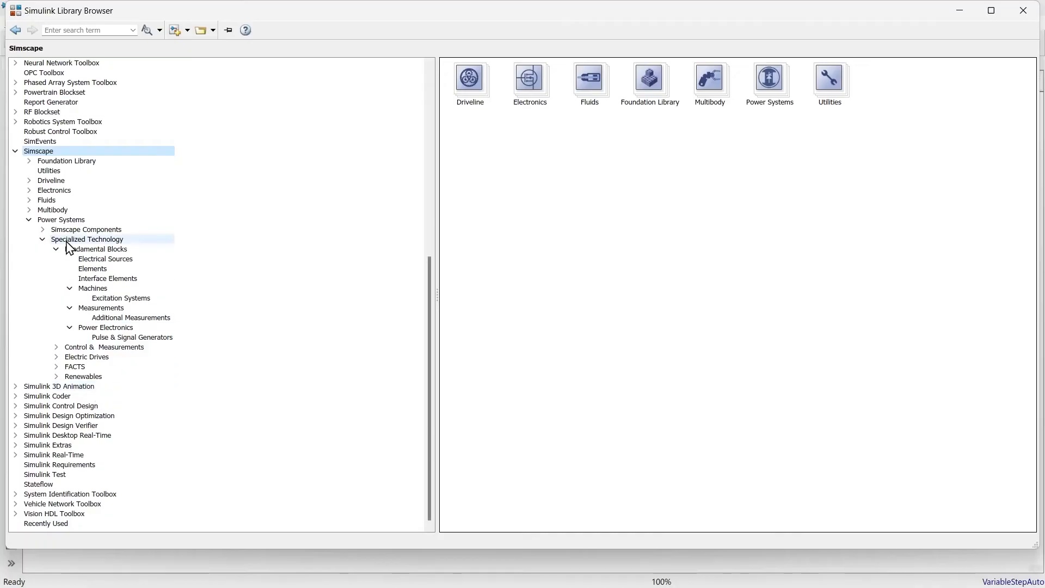
pyautogui.click(87, 239)
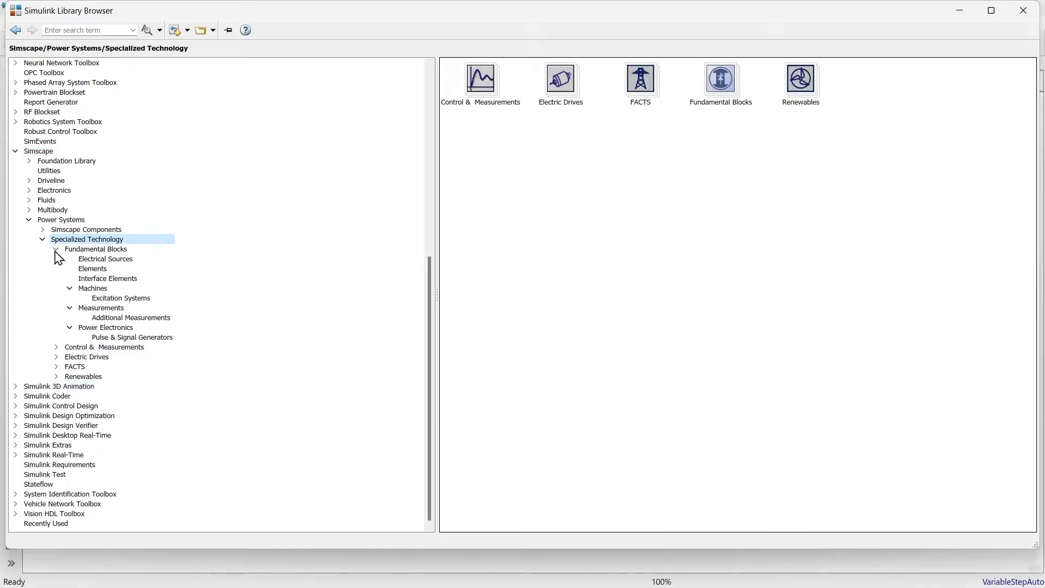
pyautogui.click(96, 248)
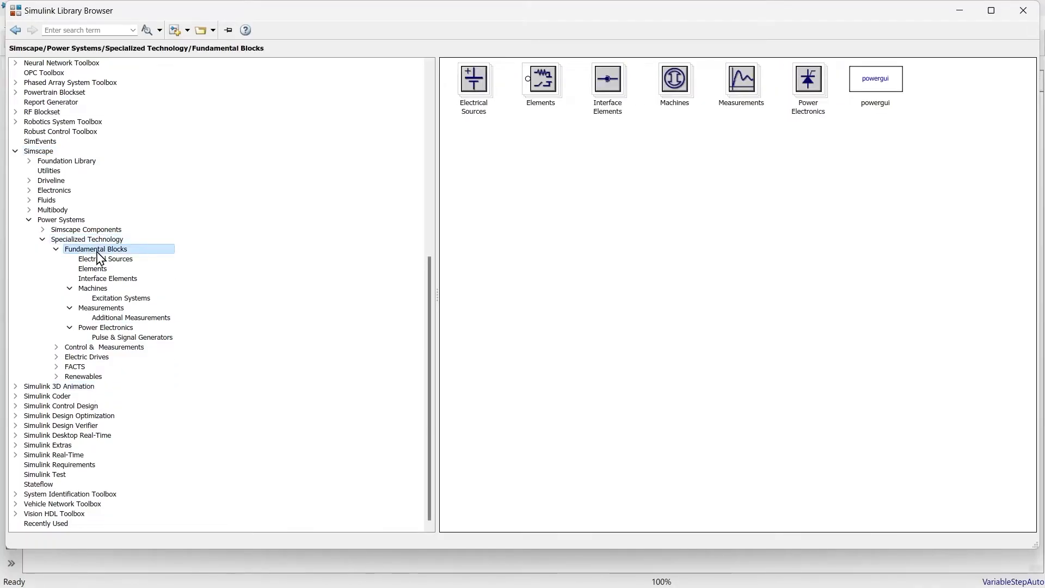
pyautogui.click(104, 259)
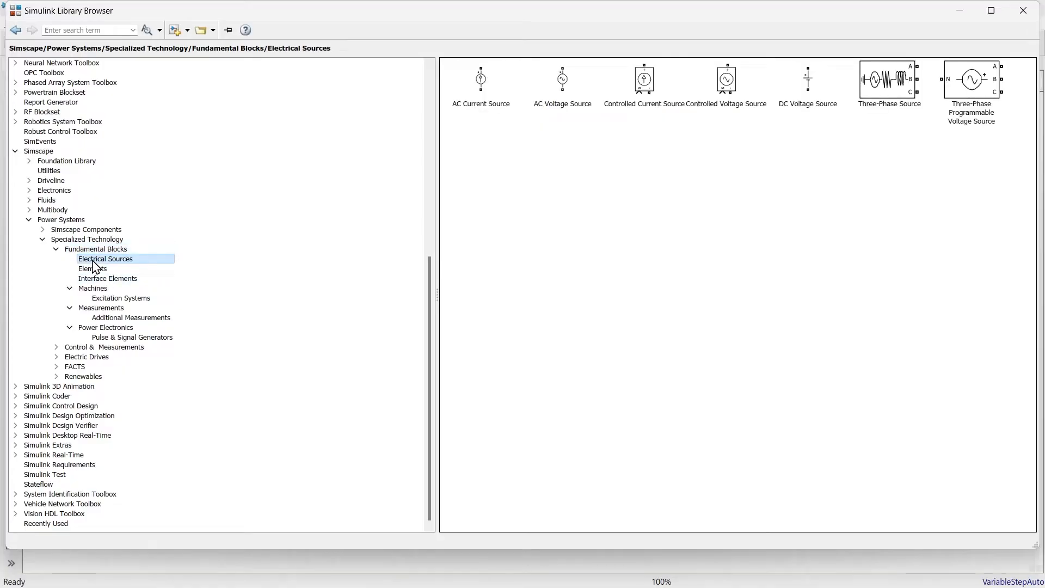
pyautogui.moveTo(127, 266)
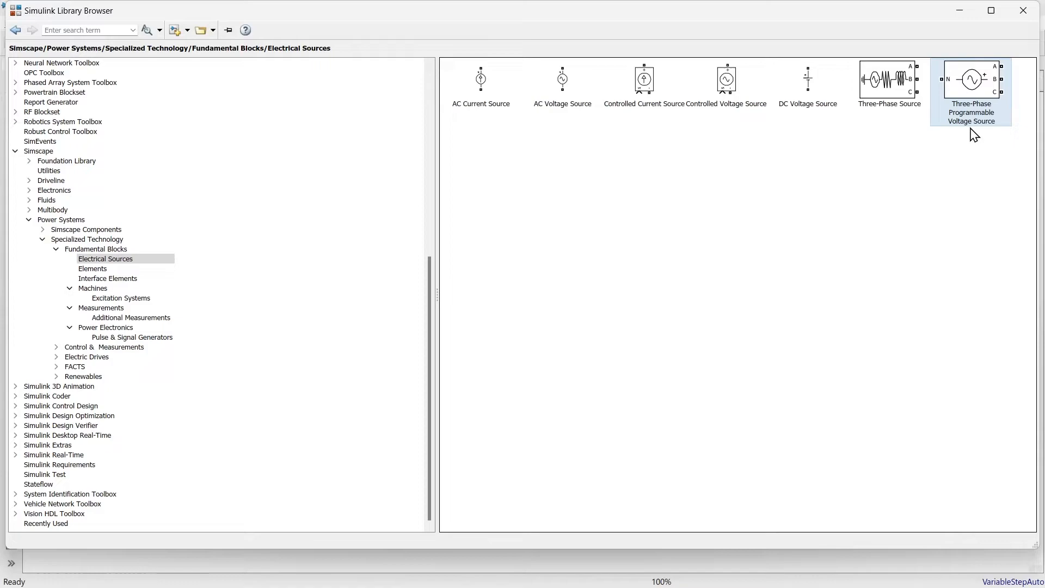
pyautogui.rightClick(971, 79)
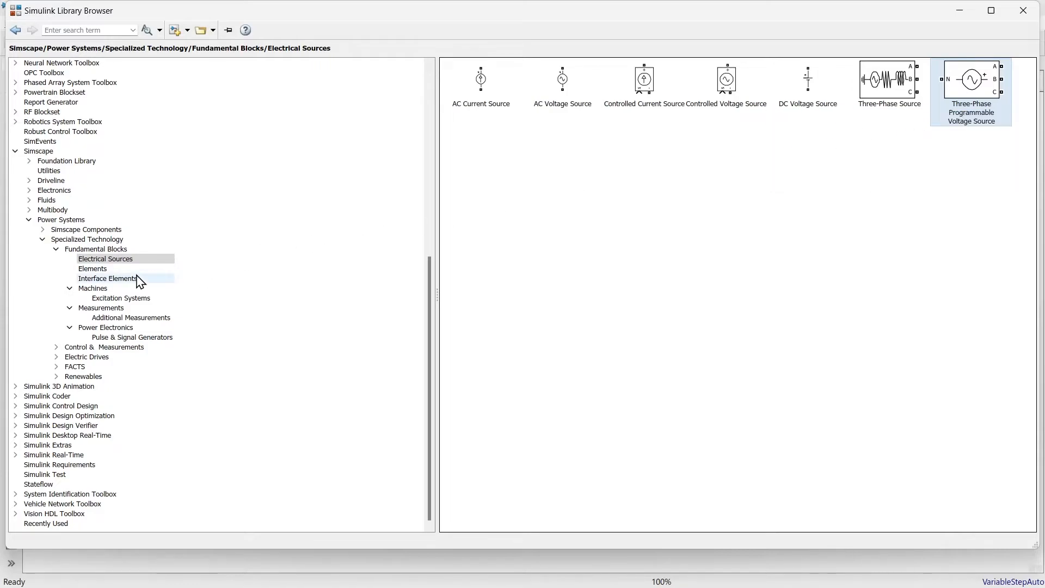
# Add the three-phase V-I measurement block from the Measurements library.
pyautogui.click(92, 269)
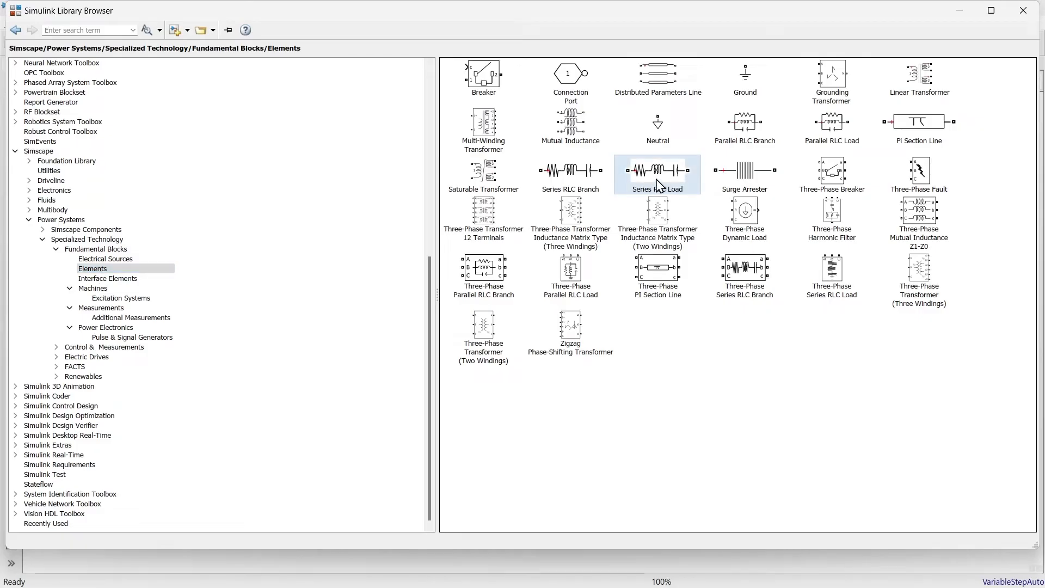
pyautogui.moveTo(673, 190)
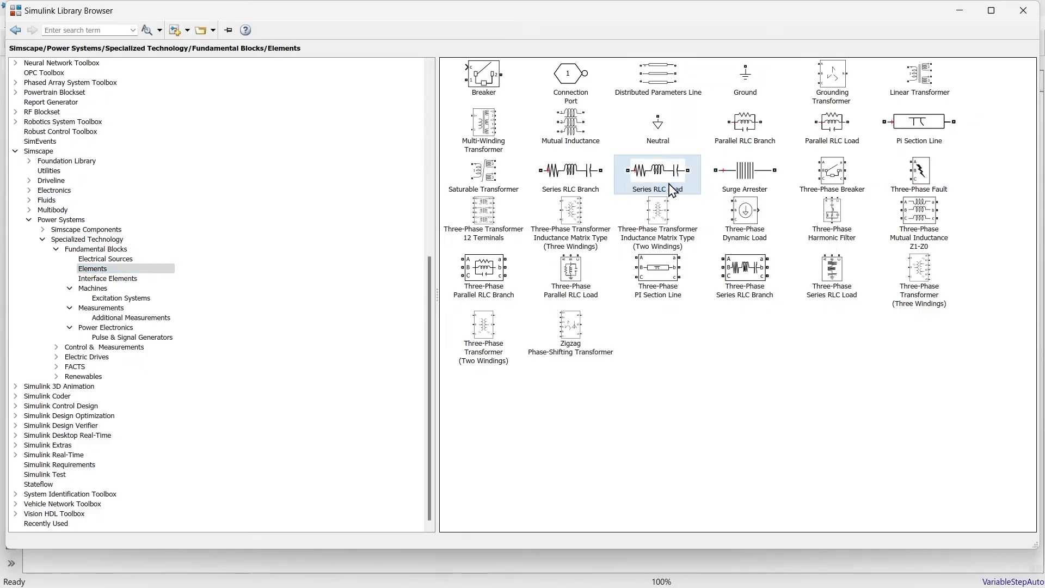
pyautogui.moveTo(693, 194)
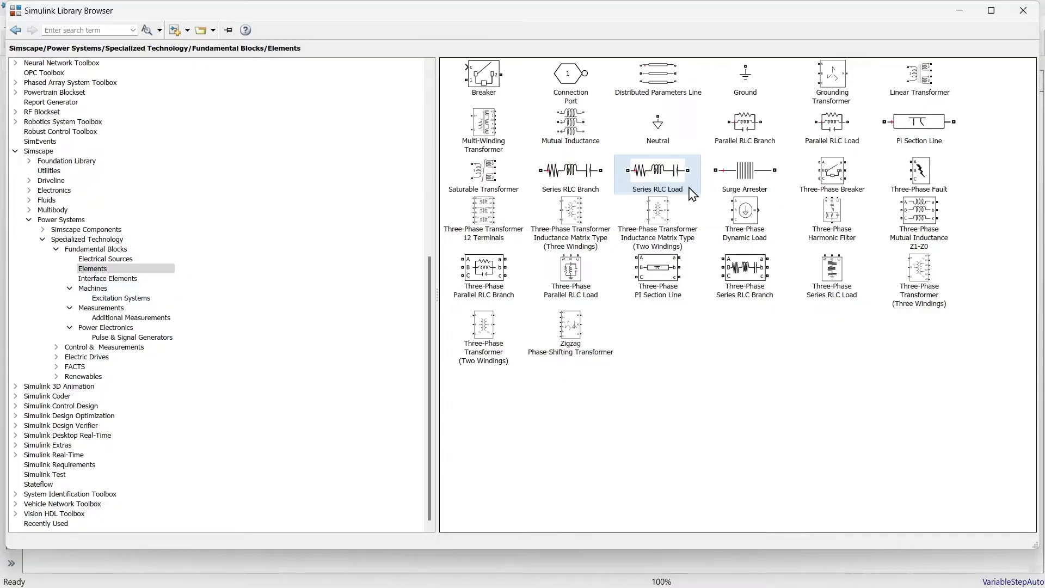
pyautogui.click(102, 307)
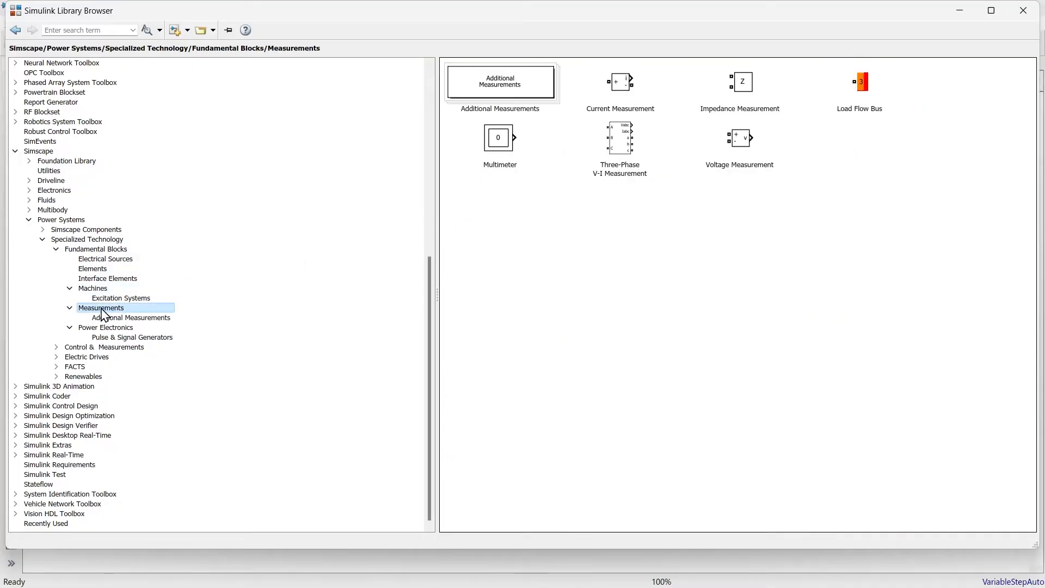
pyautogui.rightClick(618, 139)
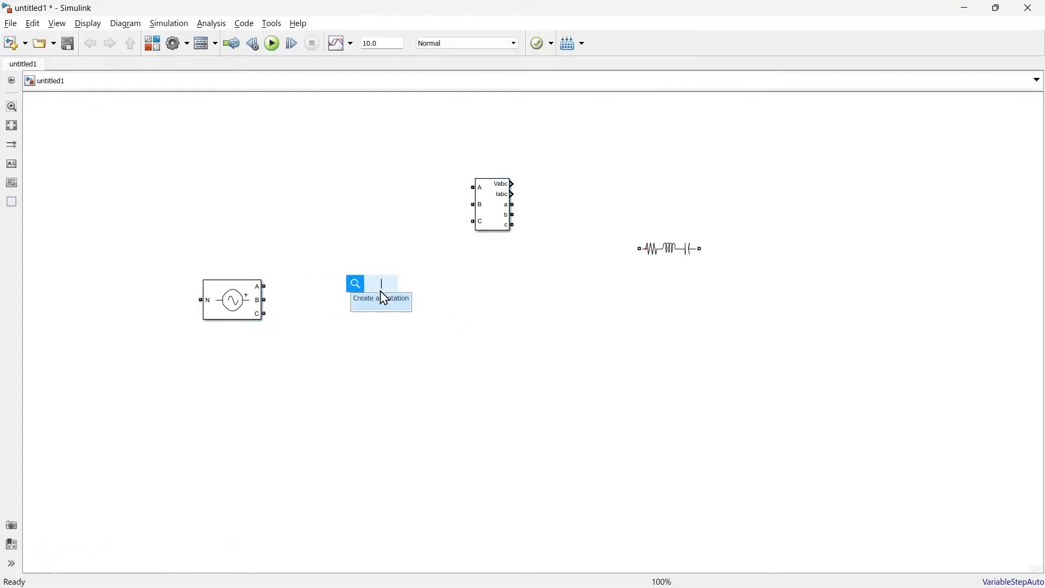
# Search the canvas for 'three p' to find the three-phase transformer block.
pyautogui.write('three phase tr')
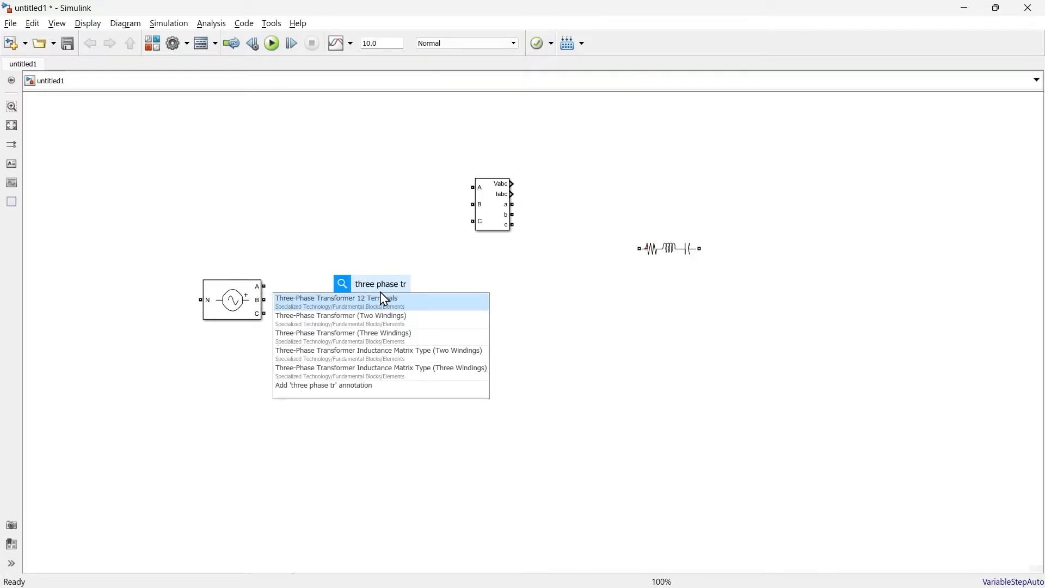
pyautogui.moveTo(430, 320)
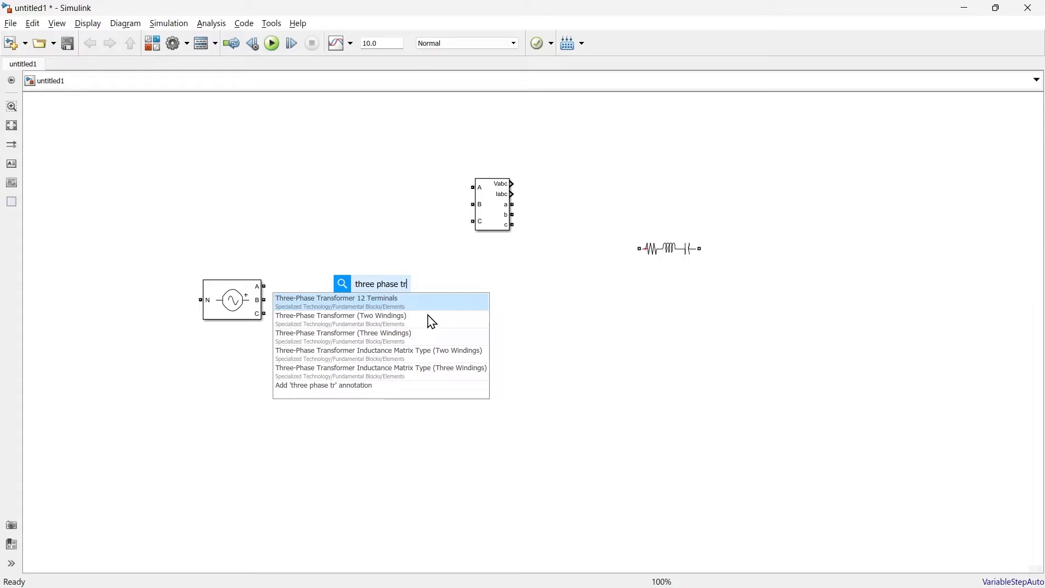
pyautogui.moveTo(357, 327)
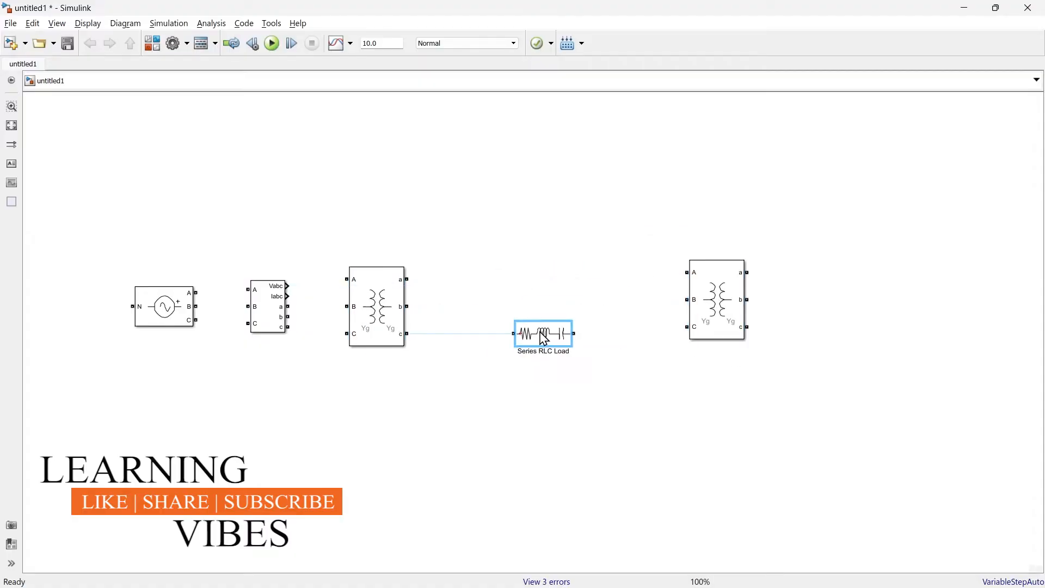
# Delete the single-phase RLC load and insert a Three-Phase Series RLC Load instead.
pyautogui.press('Delete')
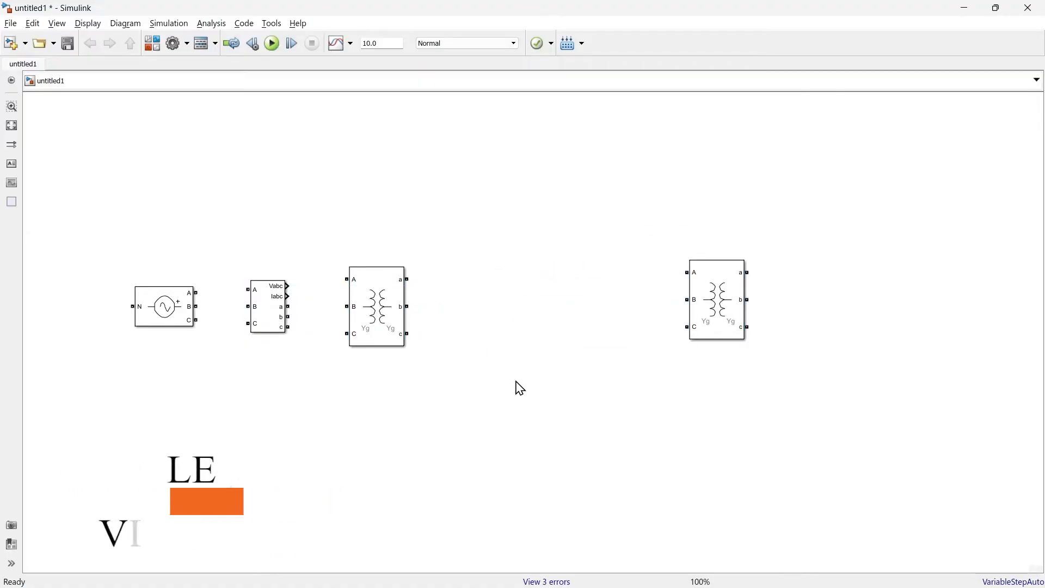
pyautogui.write('three')
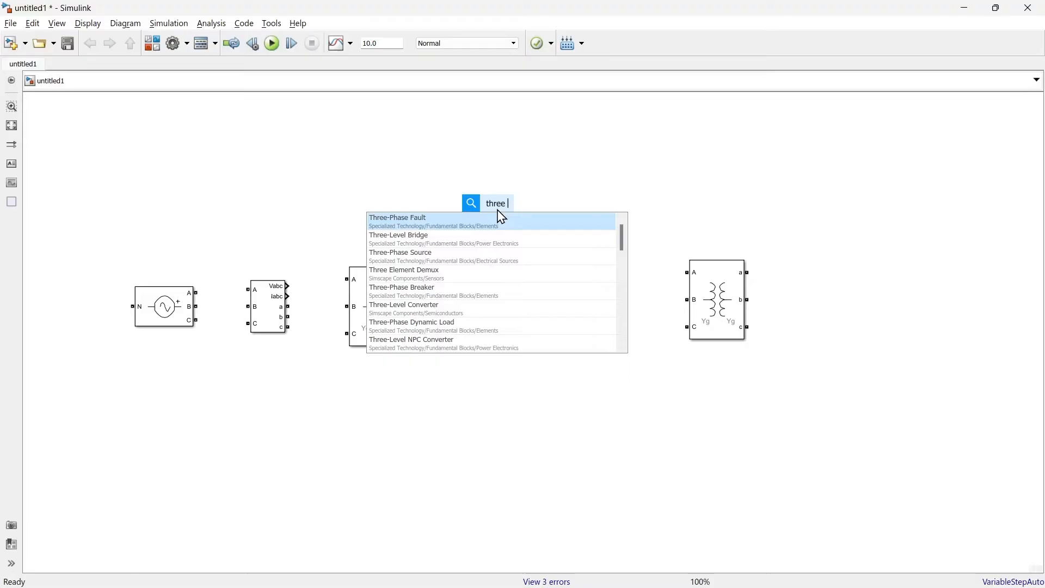
pyautogui.write('phase rlc')
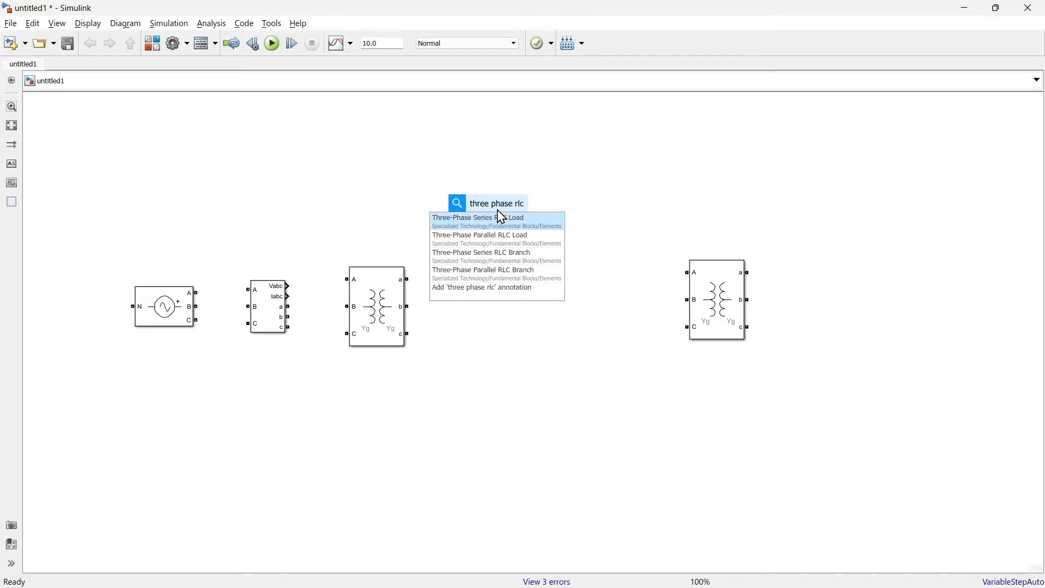
pyautogui.click(479, 235)
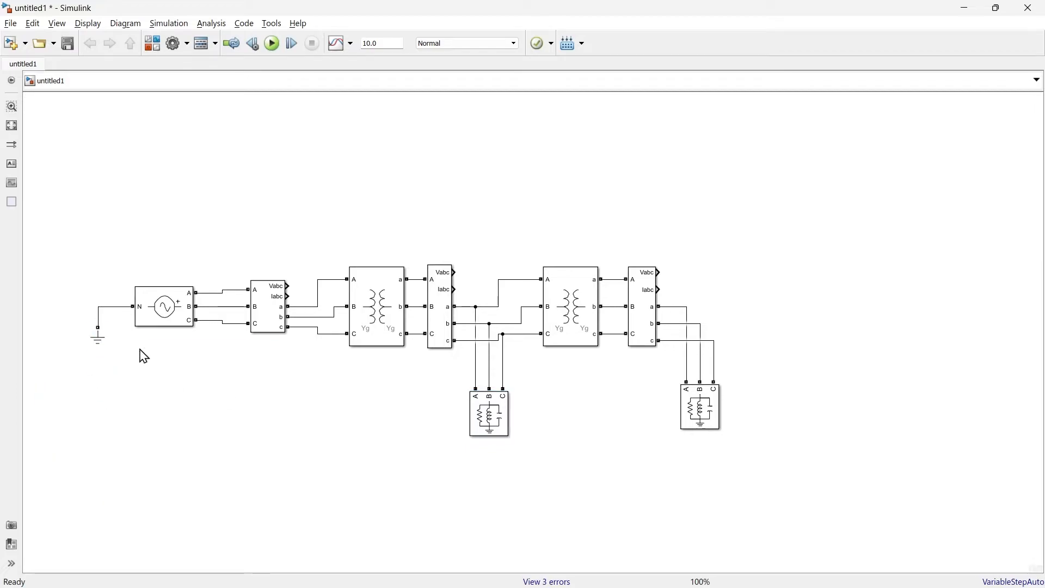
pyautogui.moveTo(315, 279)
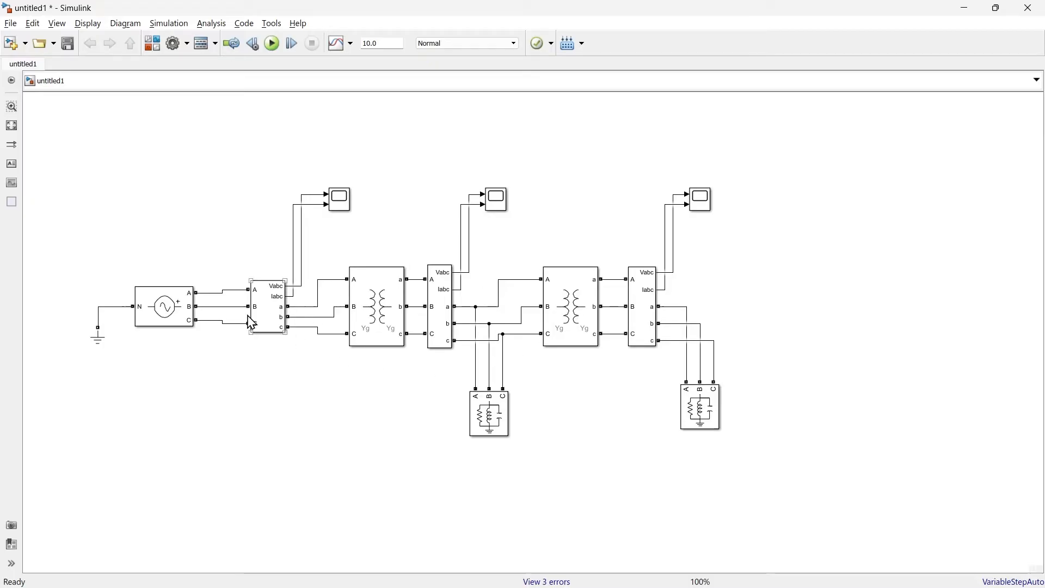
# Enter 11000 V amplitude in the voltage source's positive-sequence parameters and select the frequency value.
pyautogui.click(163, 307)
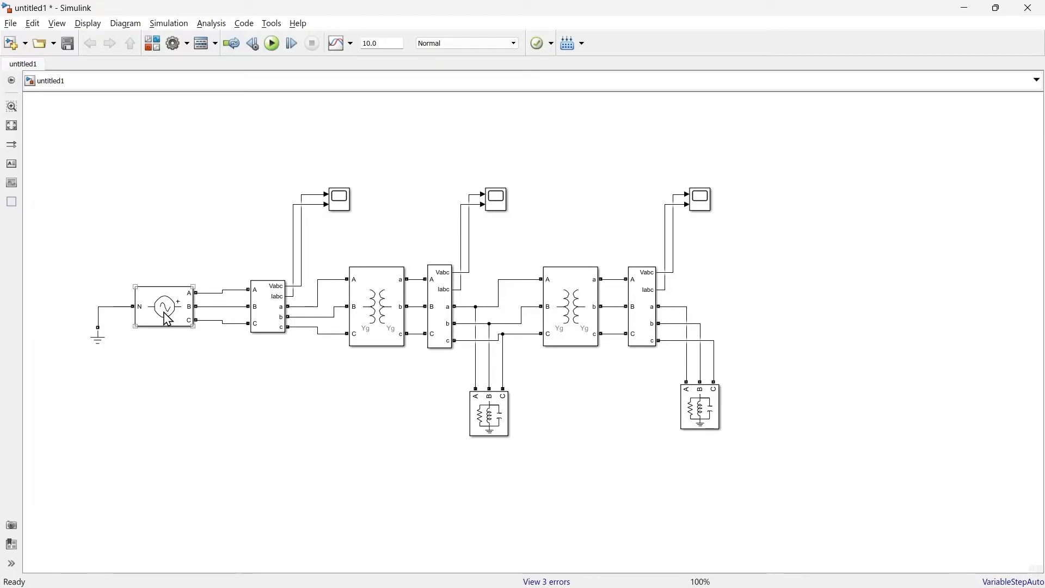
pyautogui.doubleClick(163, 307)
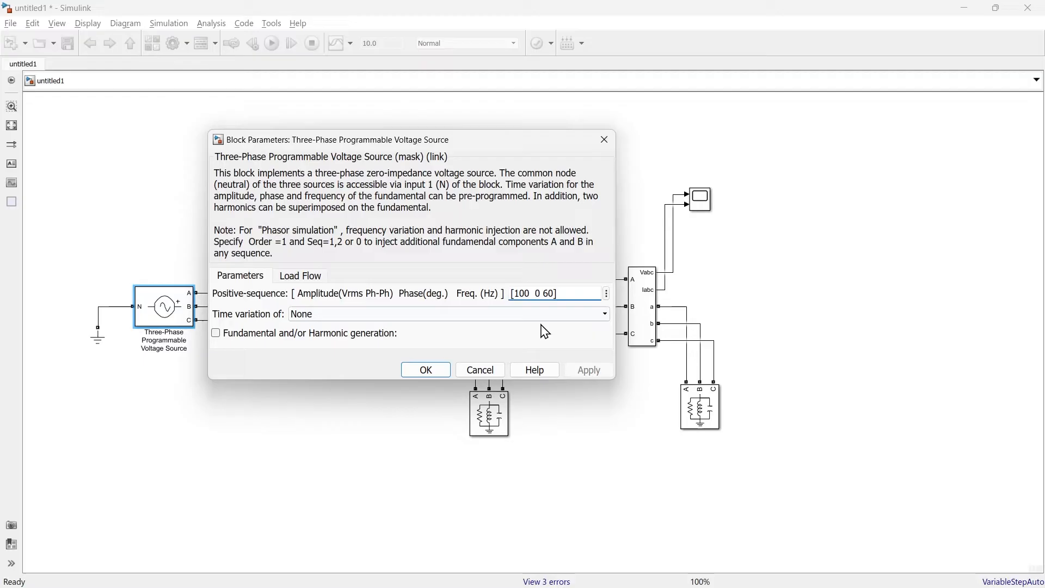
pyautogui.doubleClick(520, 293)
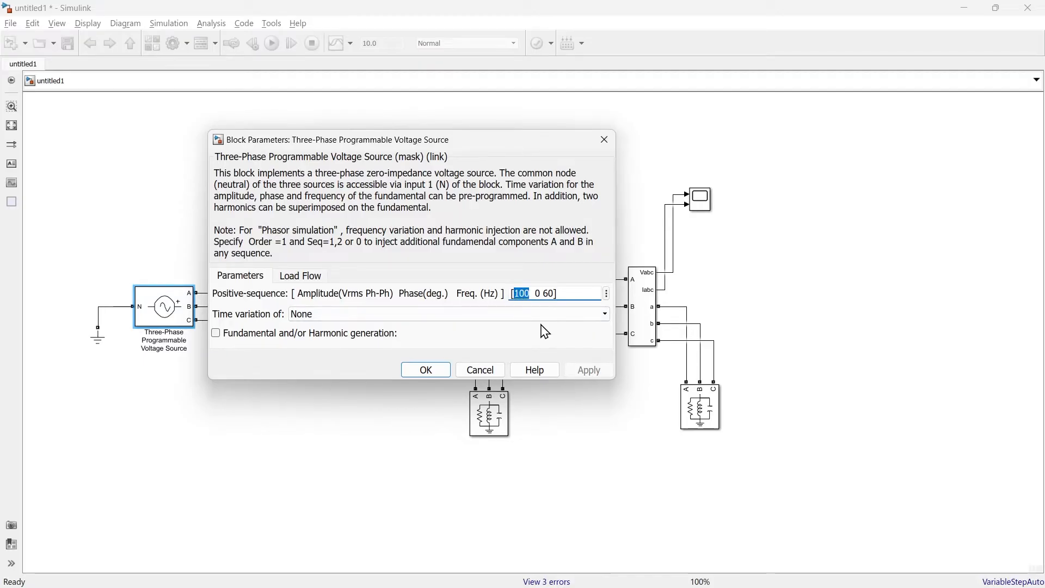
pyautogui.write('11000')
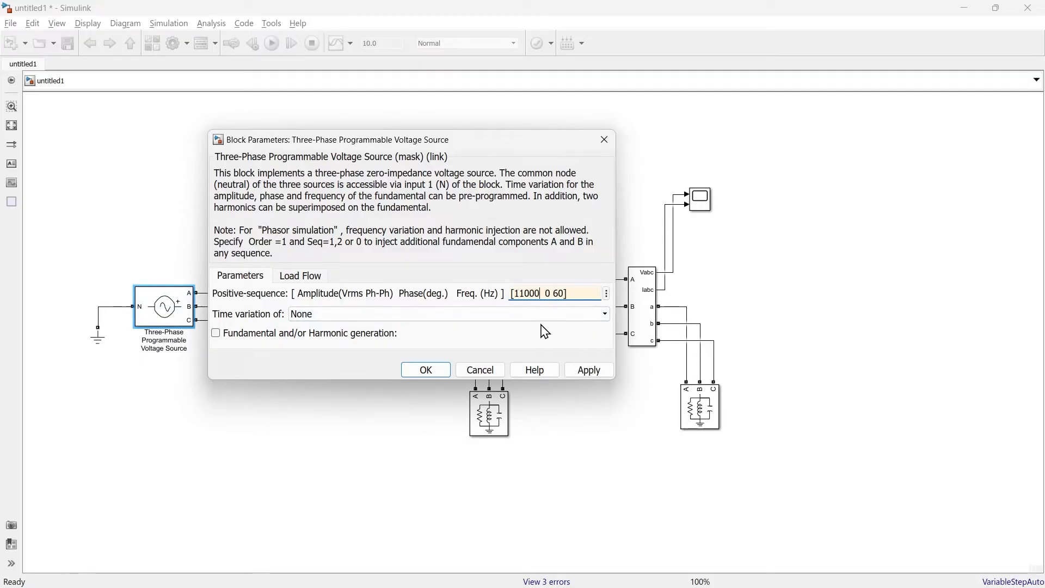
pyautogui.doubleClick(557, 292)
pyautogui.write('5')
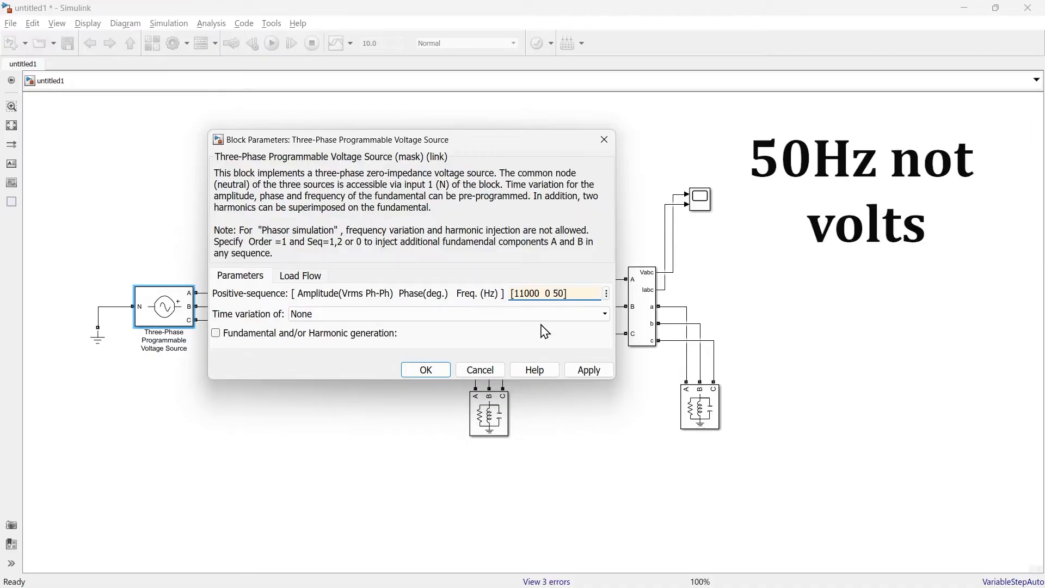
pyautogui.moveTo(426, 369)
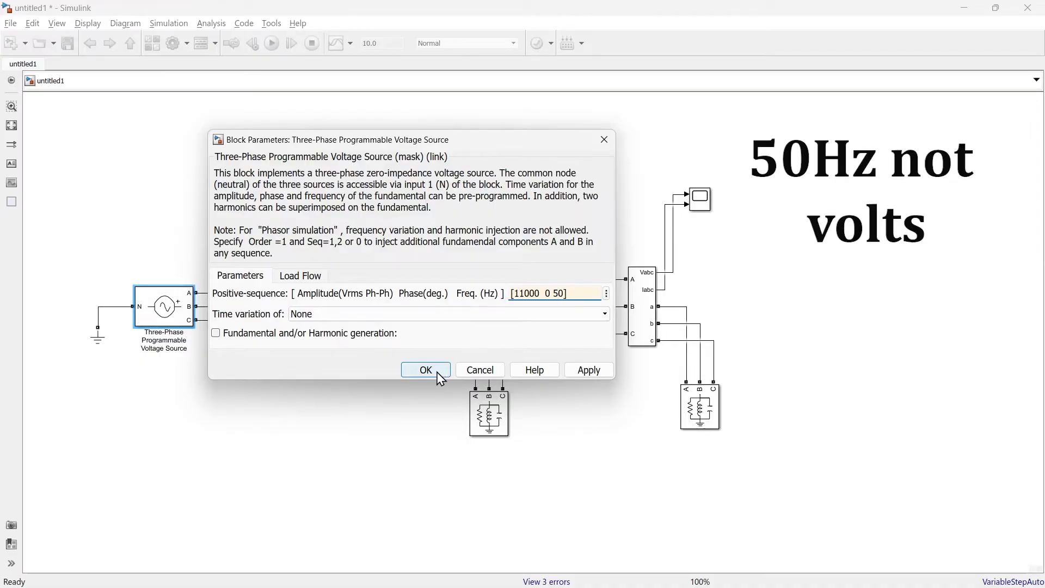
# Confirm the source settings and close the V-I measurement parameters unchanged.
pyautogui.click(426, 369)
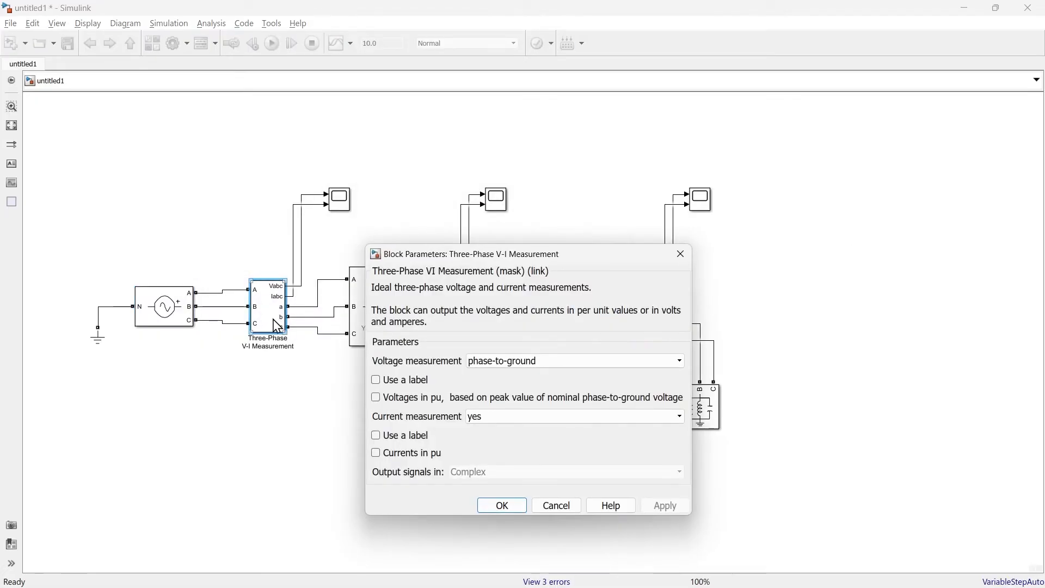
pyautogui.moveTo(520, 378)
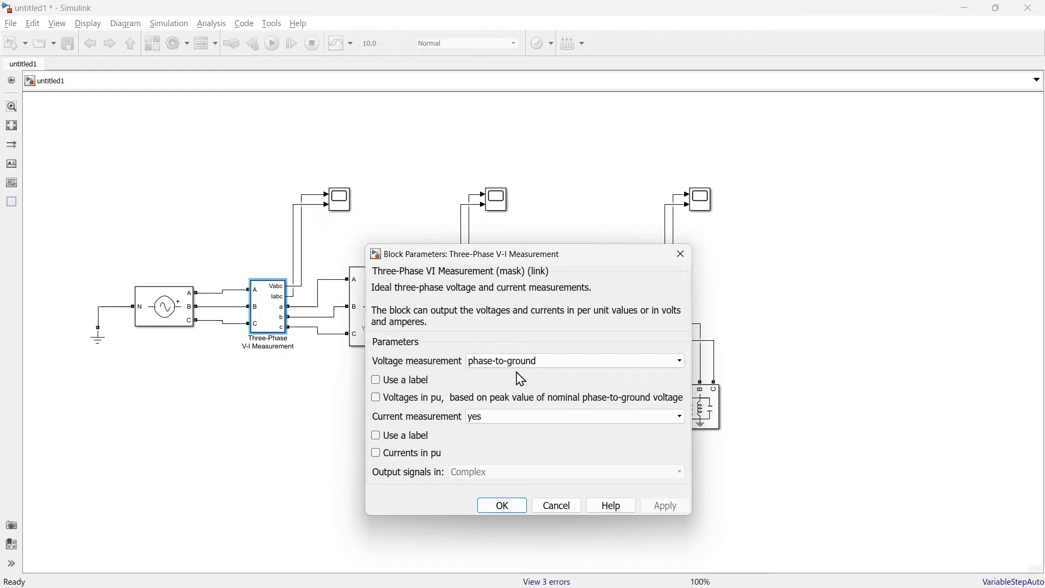
pyautogui.click(501, 504)
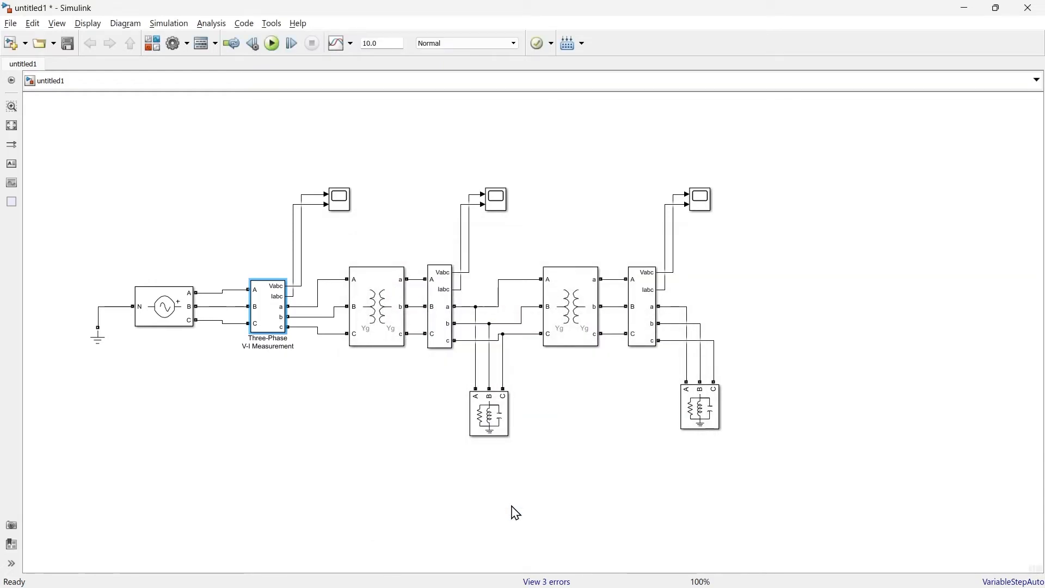
# Set both windings of the first transformer to Delta (D1).
pyautogui.click(376, 307)
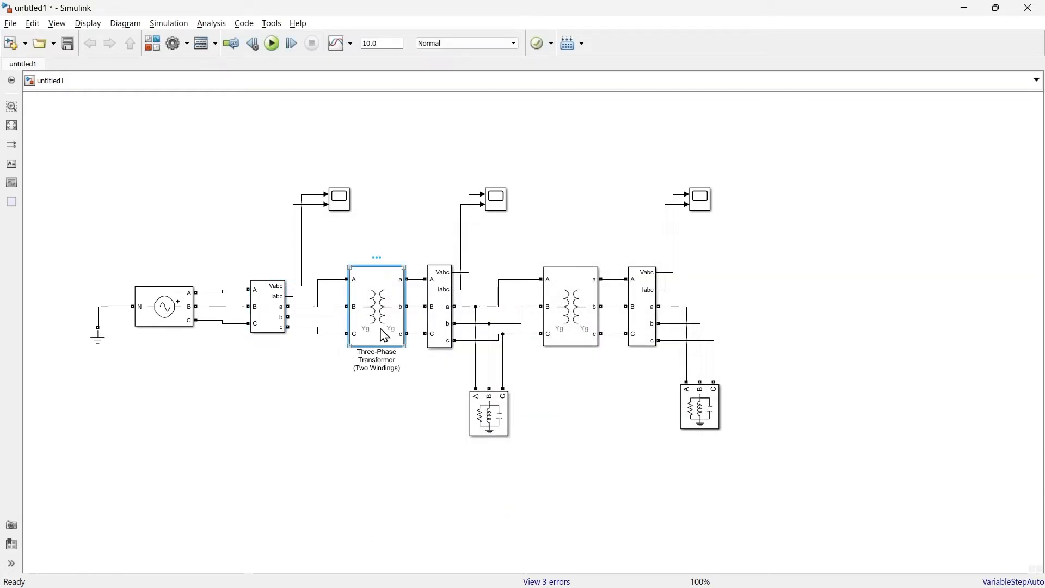
pyautogui.doubleClick(376, 307)
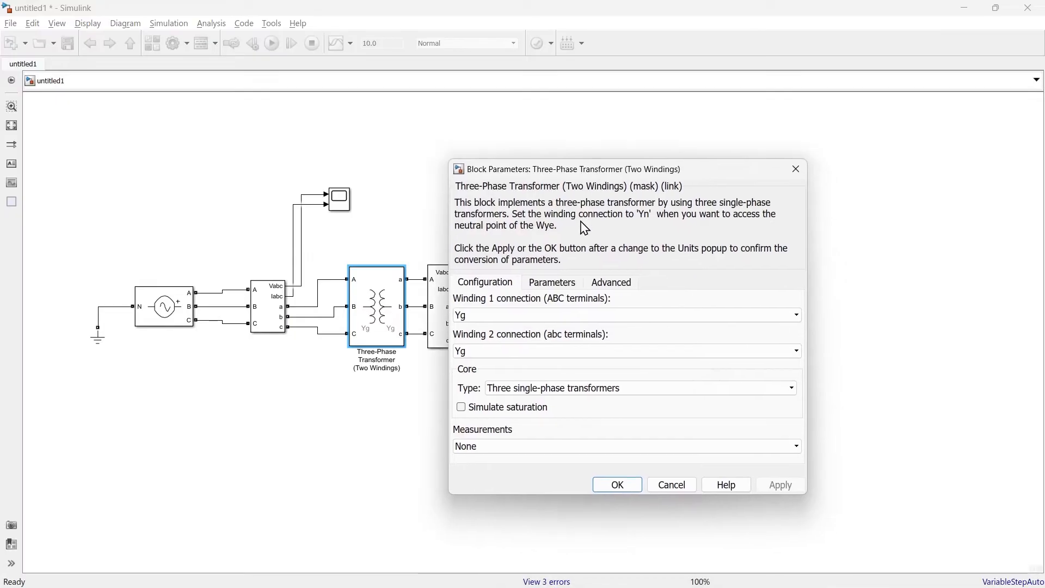
pyautogui.click(619, 314)
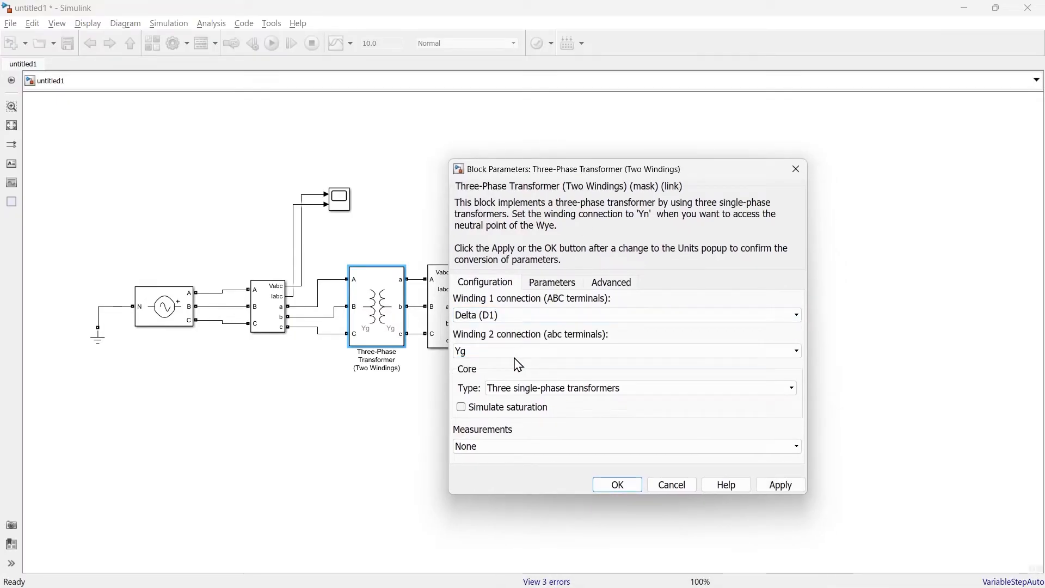
pyautogui.click(625, 351)
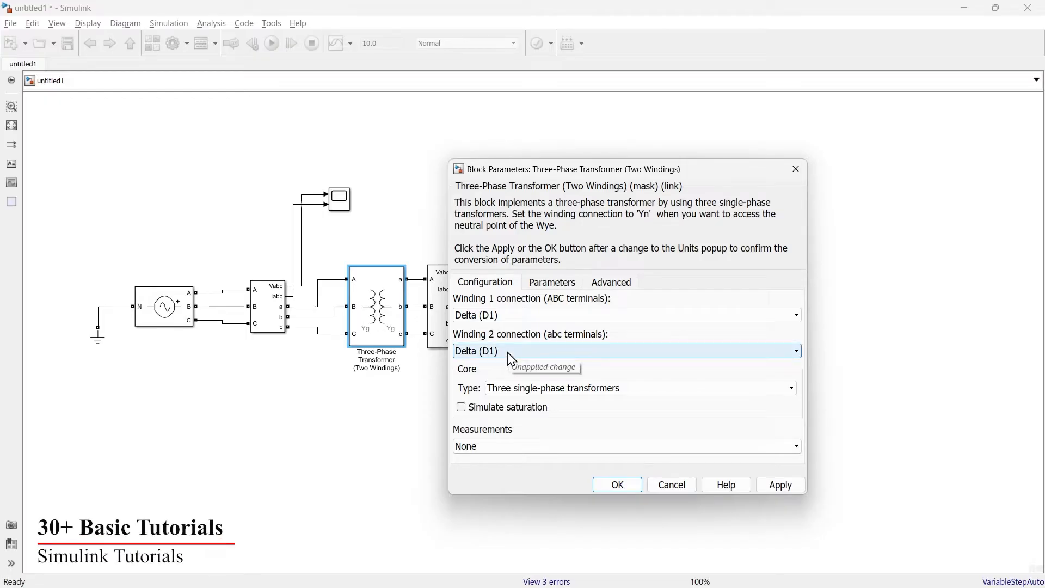
# Rate the first transformer 50e3 VA at 50 Hz with 11e3 V primary and 33e3 V secondary, and confirm.
pyautogui.click(551, 282)
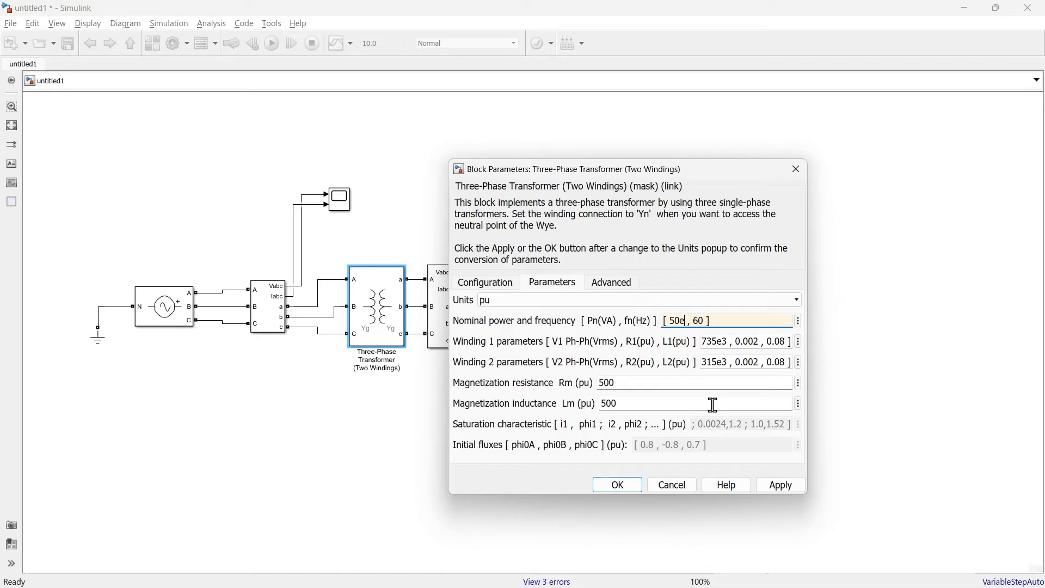
pyautogui.write('50e3, 50')
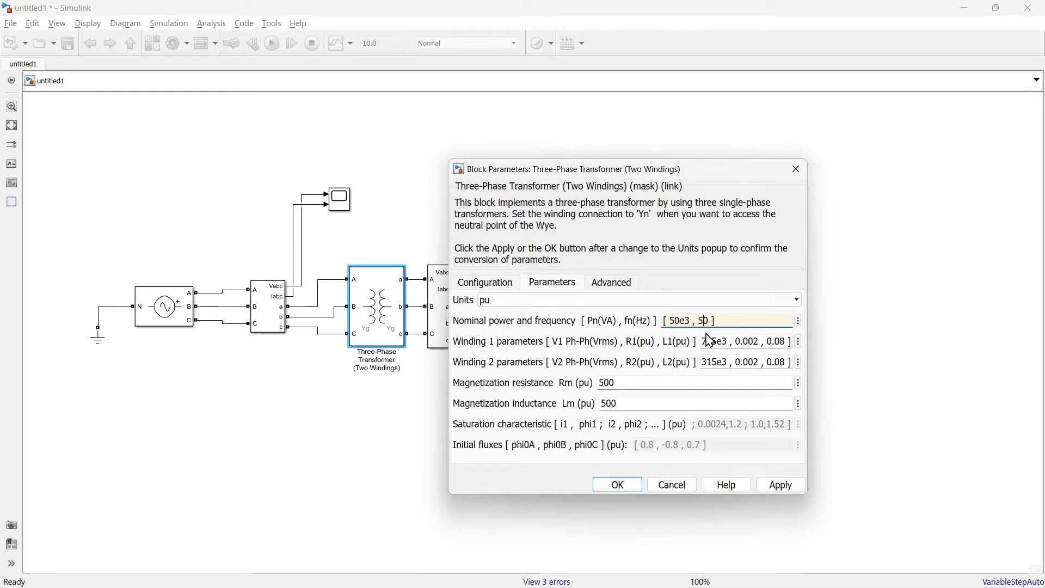
pyautogui.doubleClick(713, 341)
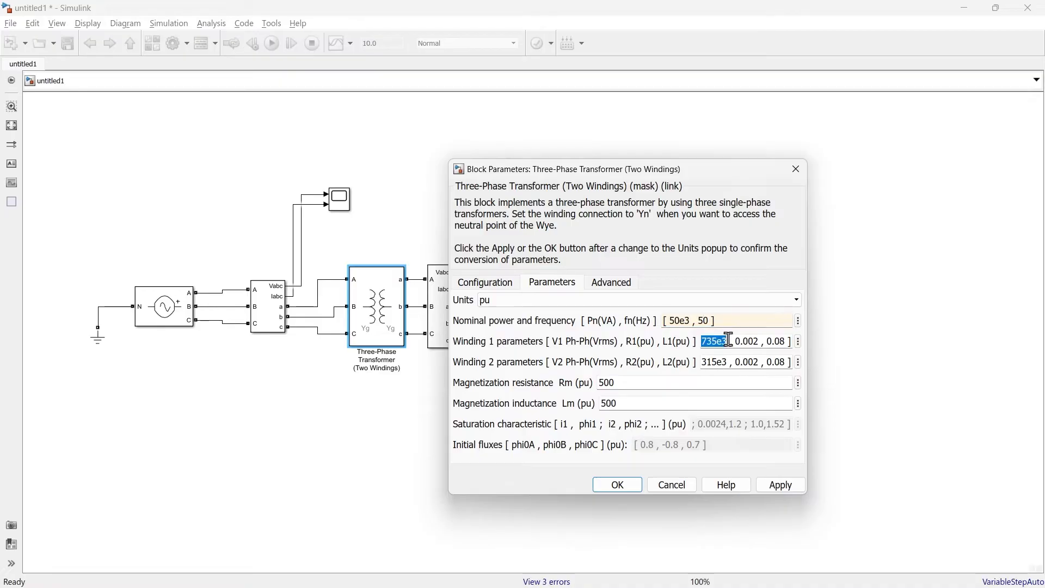
pyautogui.write('11')
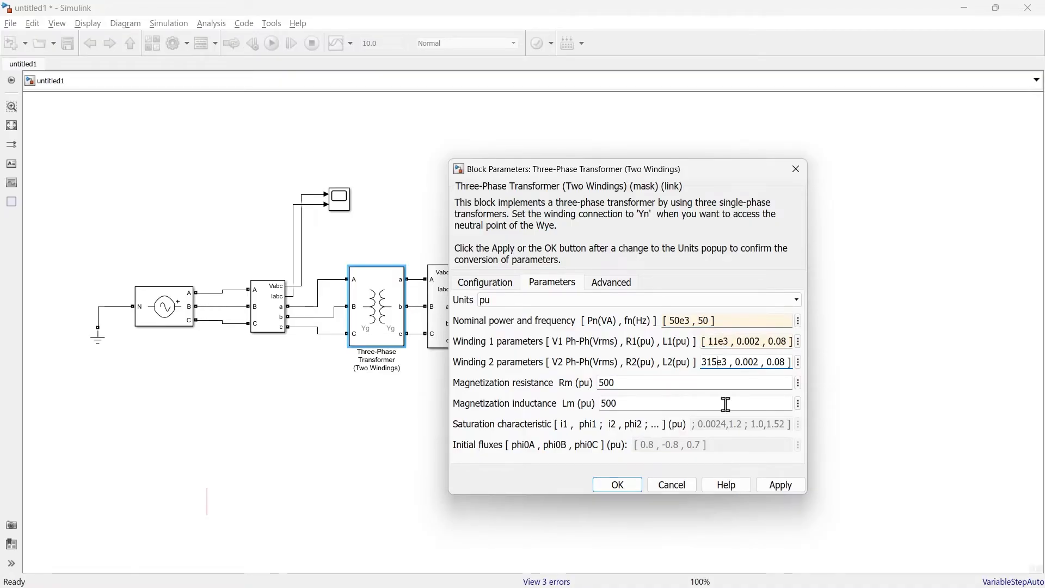
pyautogui.write('33e3')
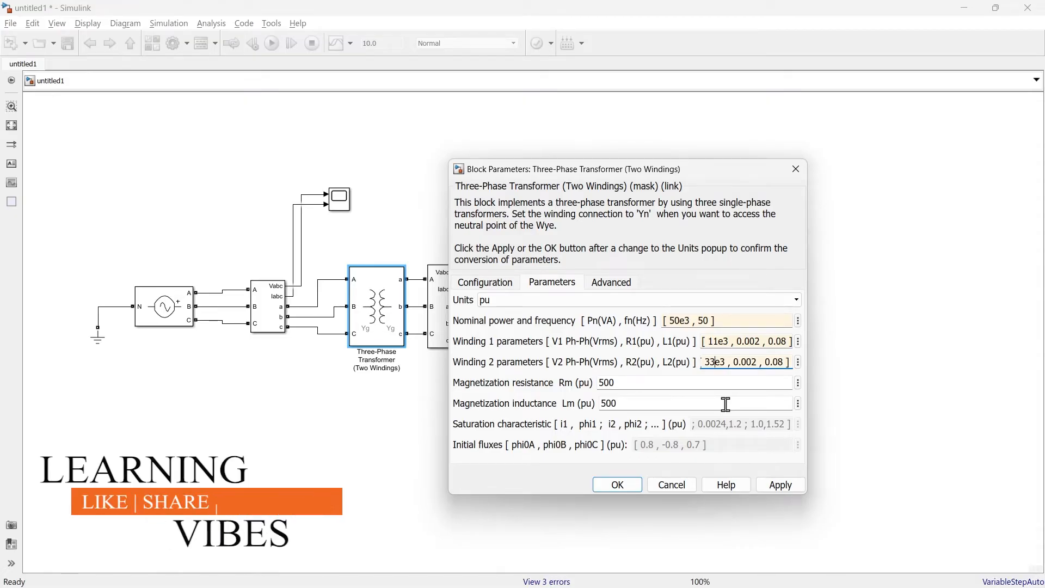
pyautogui.moveTo(616, 485)
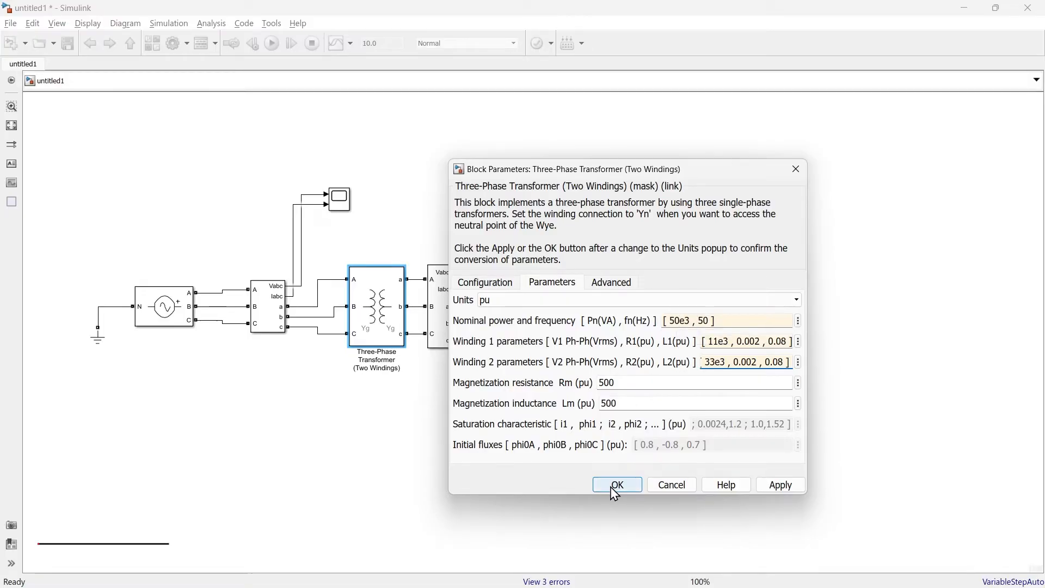
pyautogui.click(616, 483)
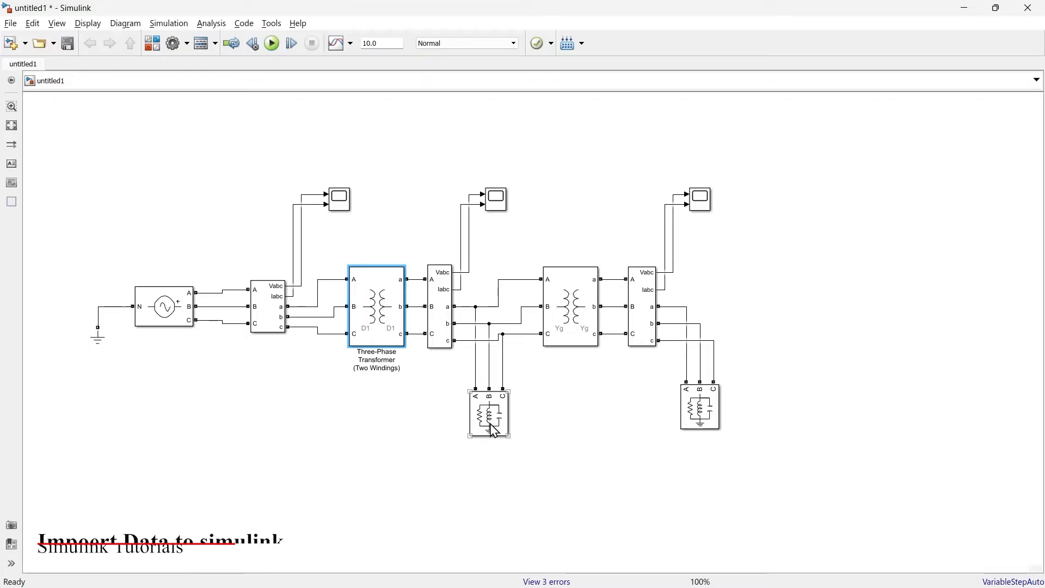
# Give the first RLC load 33000 V nominal voltage and 200 var inductive power, and confirm.
pyautogui.doubleClick(487, 414)
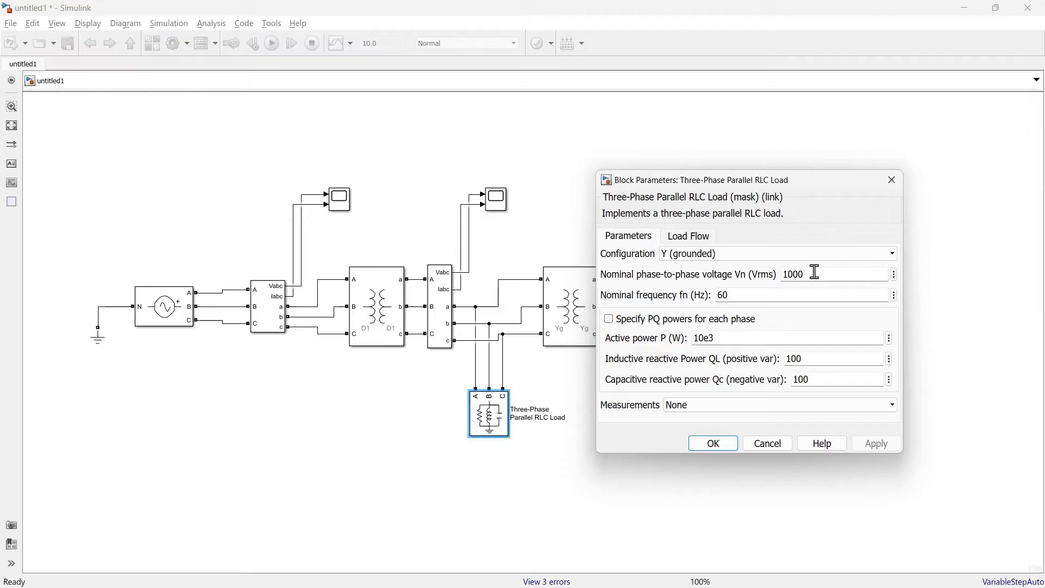
pyautogui.tripleClick(793, 274)
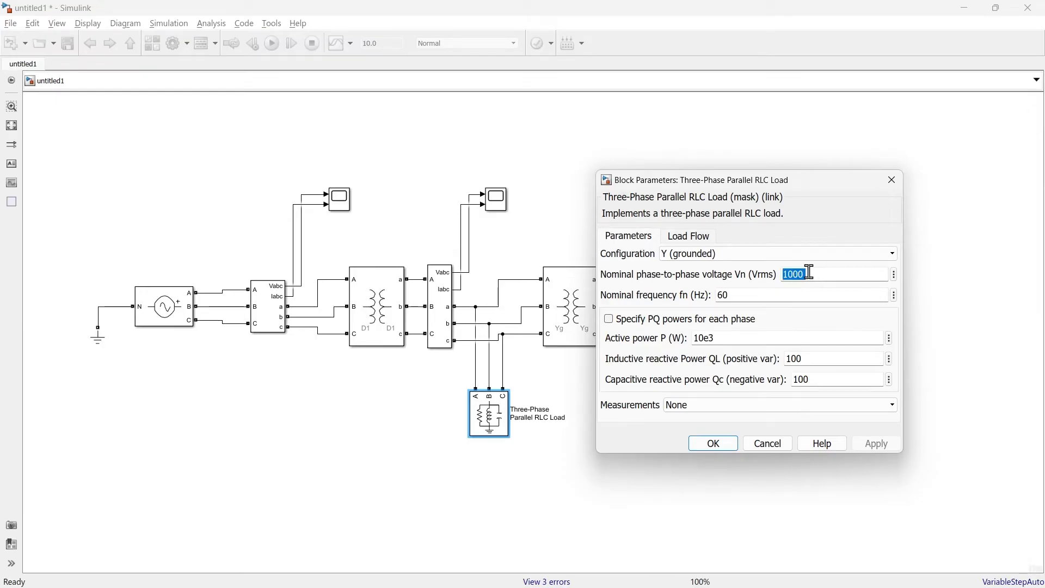
pyautogui.write('33000')
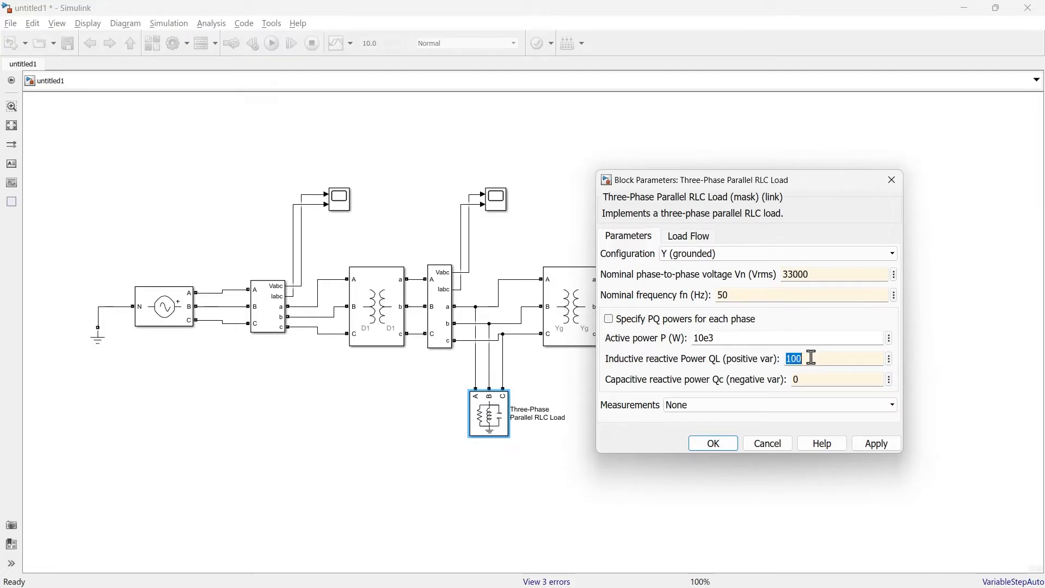
pyautogui.write('200')
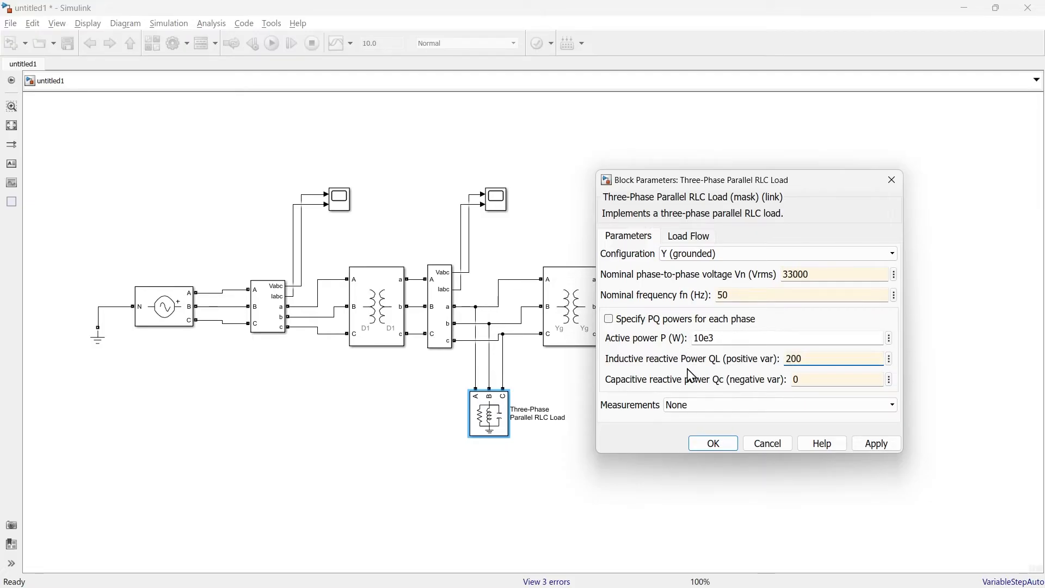
pyautogui.moveTo(712, 443)
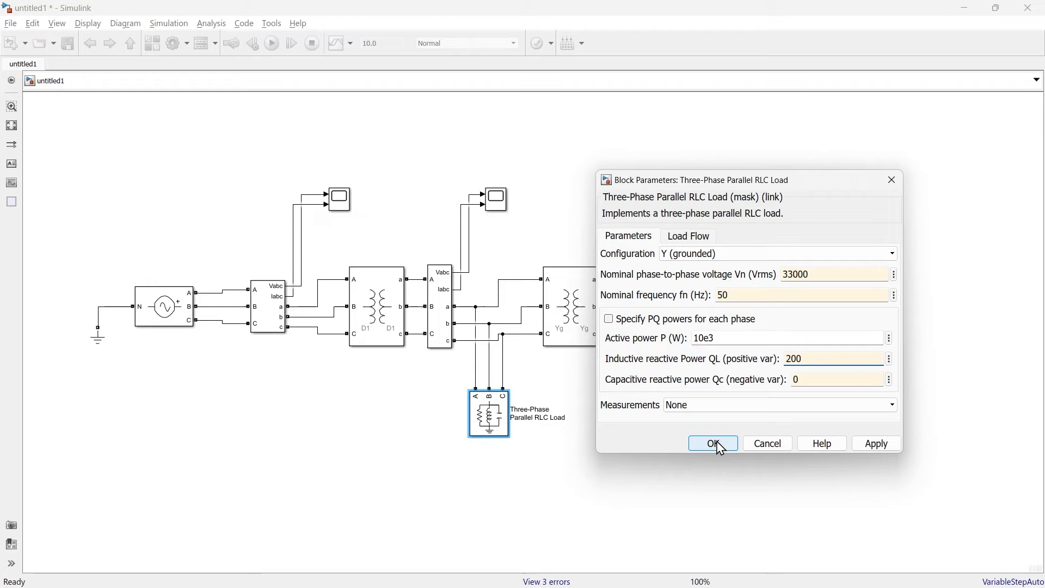
pyautogui.click(712, 443)
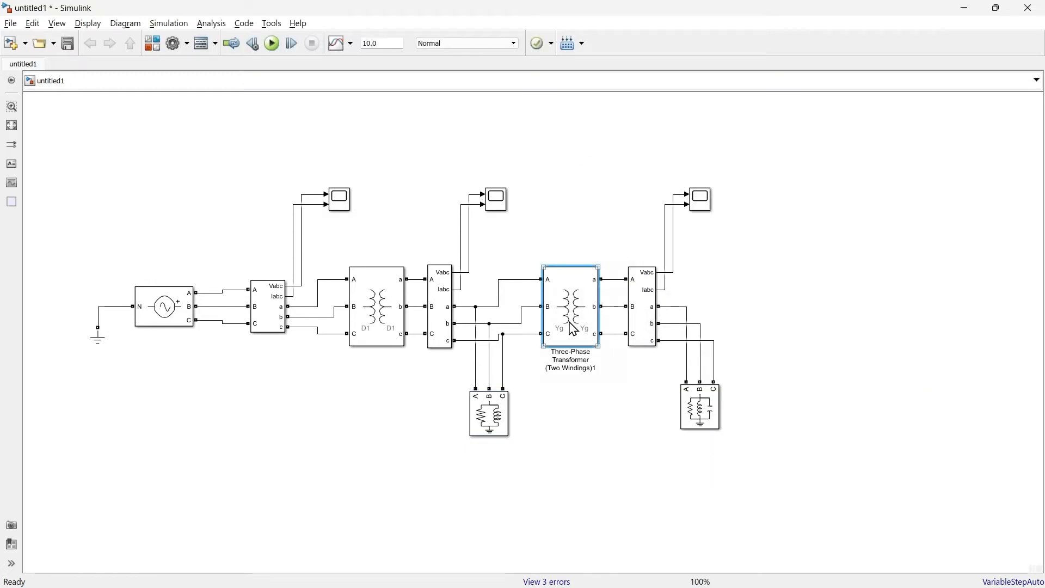
# Set the second transformer's winding 1 to Delta (D1) and review winding 2's connection.
pyautogui.doubleClick(569, 306)
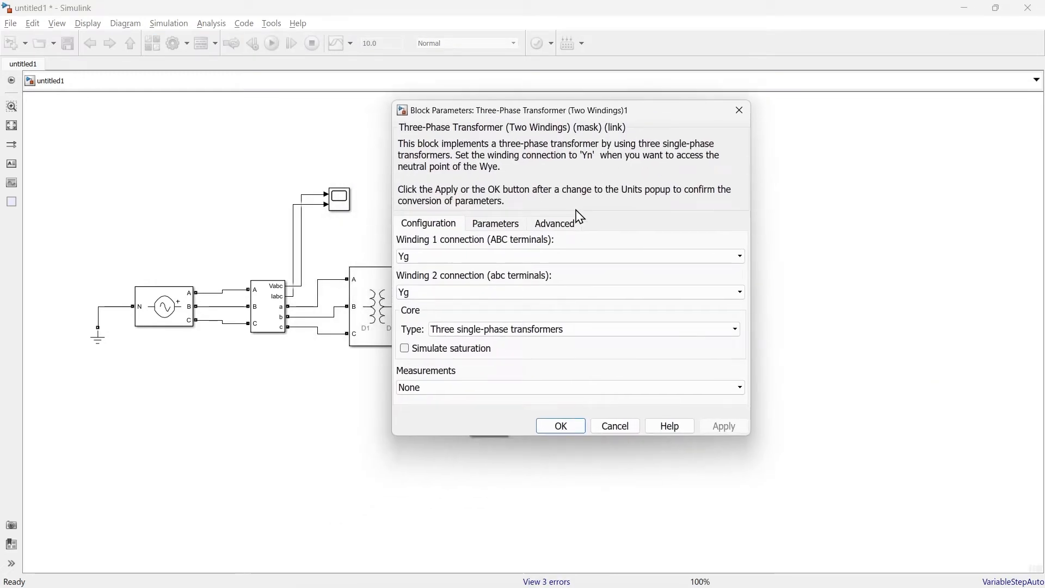
pyautogui.click(738, 256)
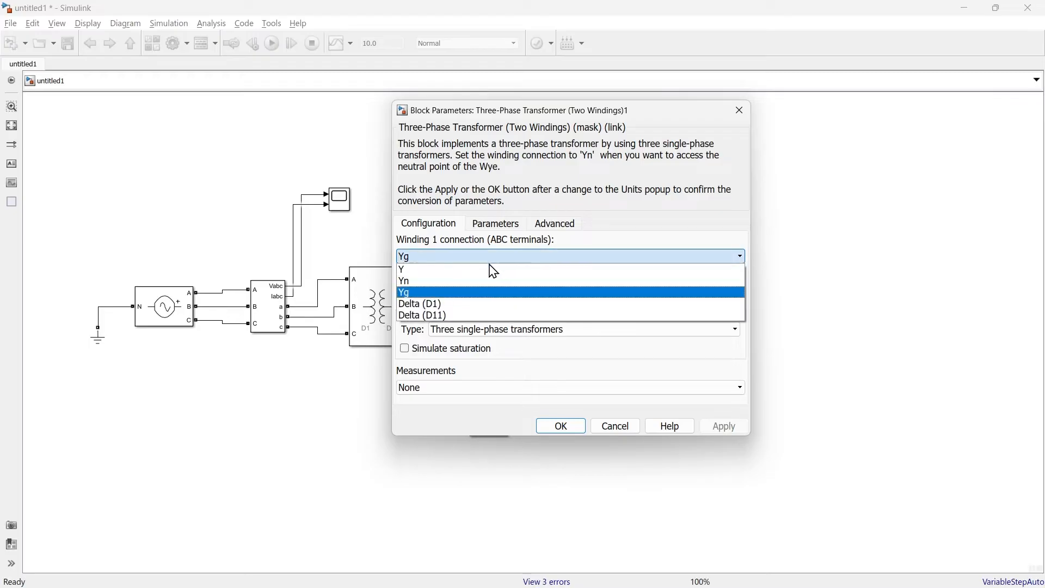
pyautogui.click(420, 304)
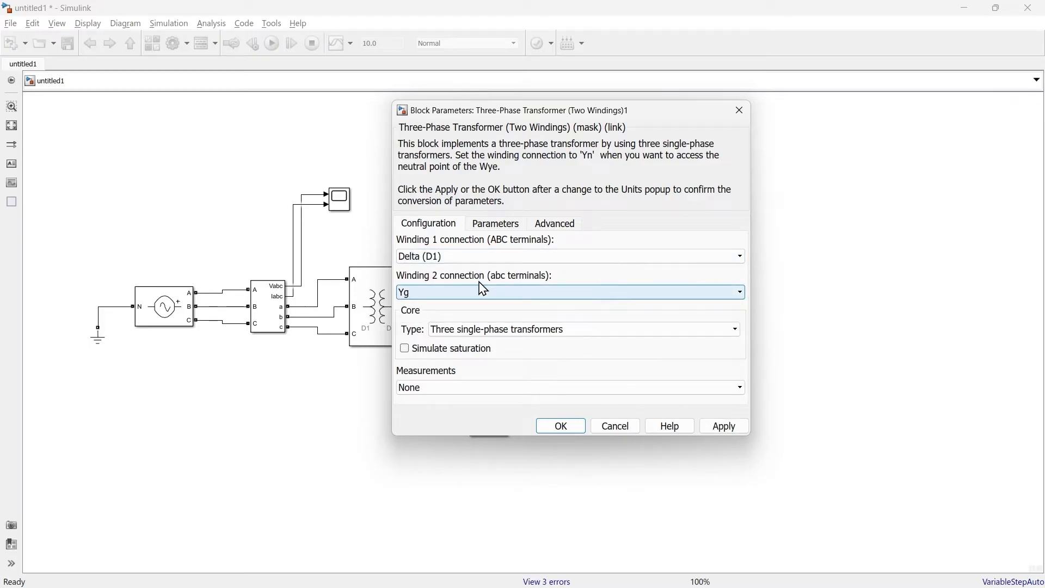
pyautogui.click(494, 222)
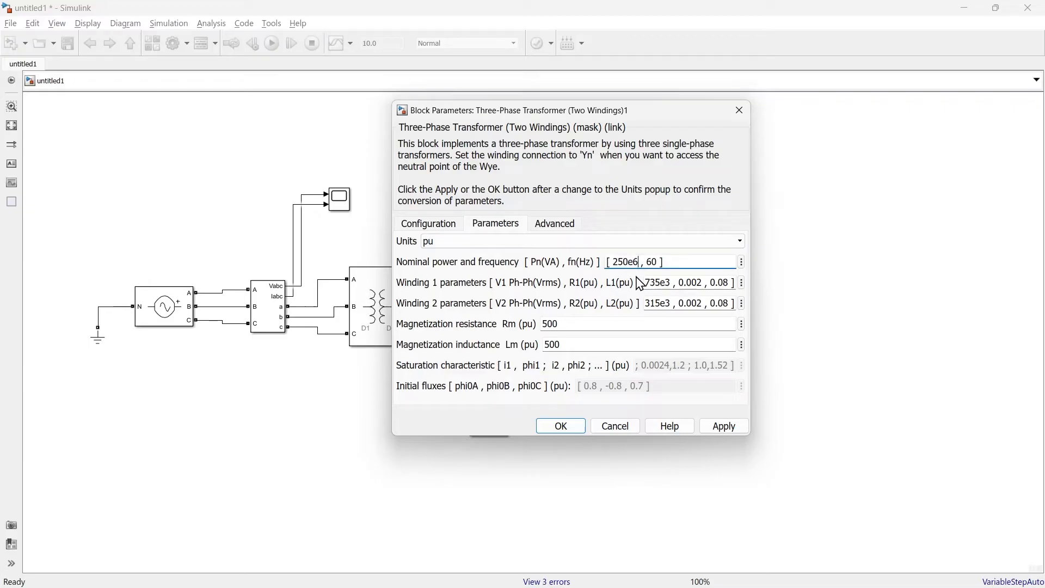
# Rate the second transformer 50e3 VA at 50 Hz with 415 V on winding 2, and confirm.
pyautogui.doubleClick(623, 261)
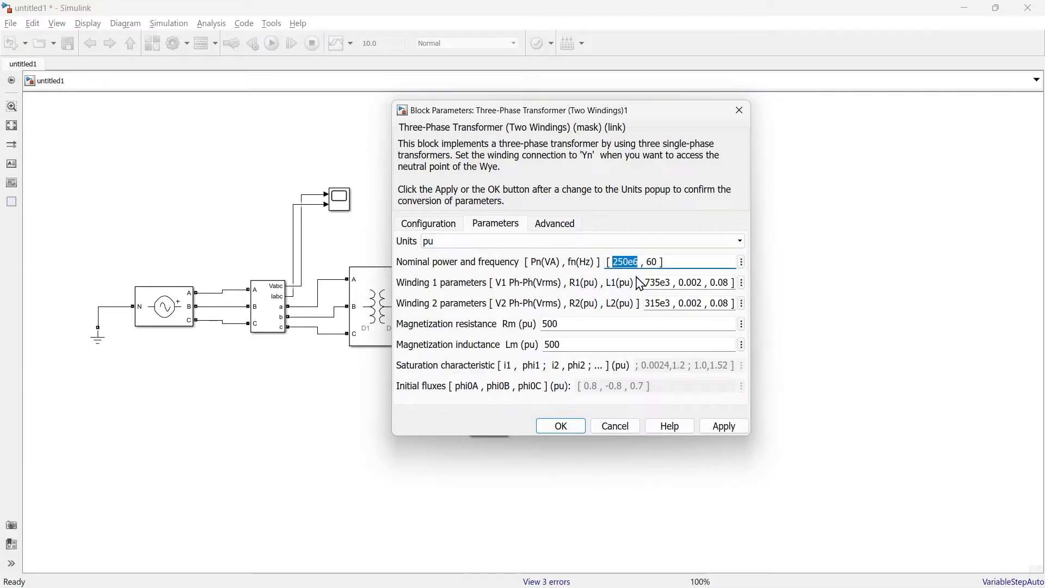
pyautogui.write('50e3 , 50')
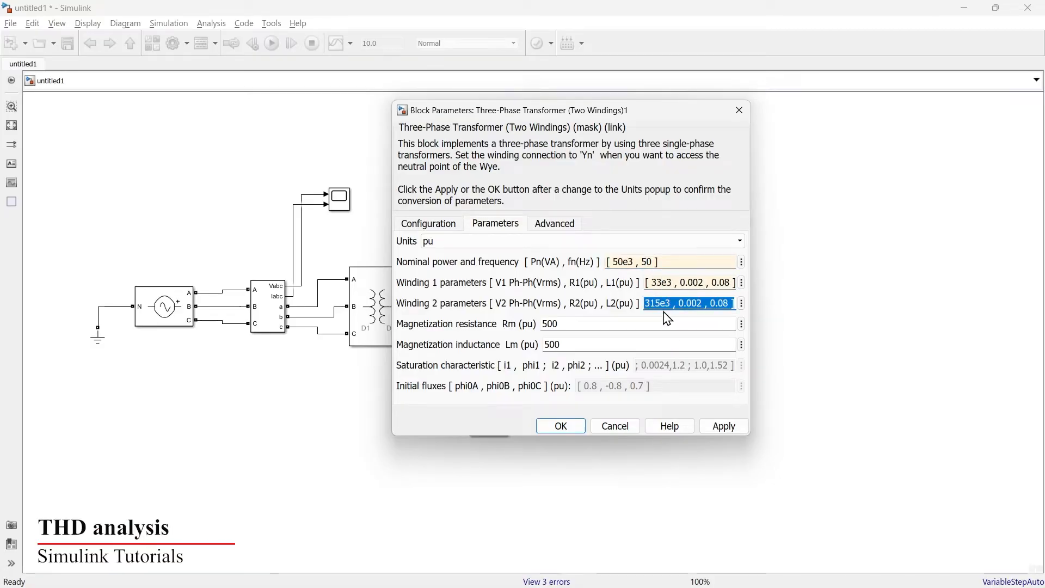
pyautogui.click(693, 303)
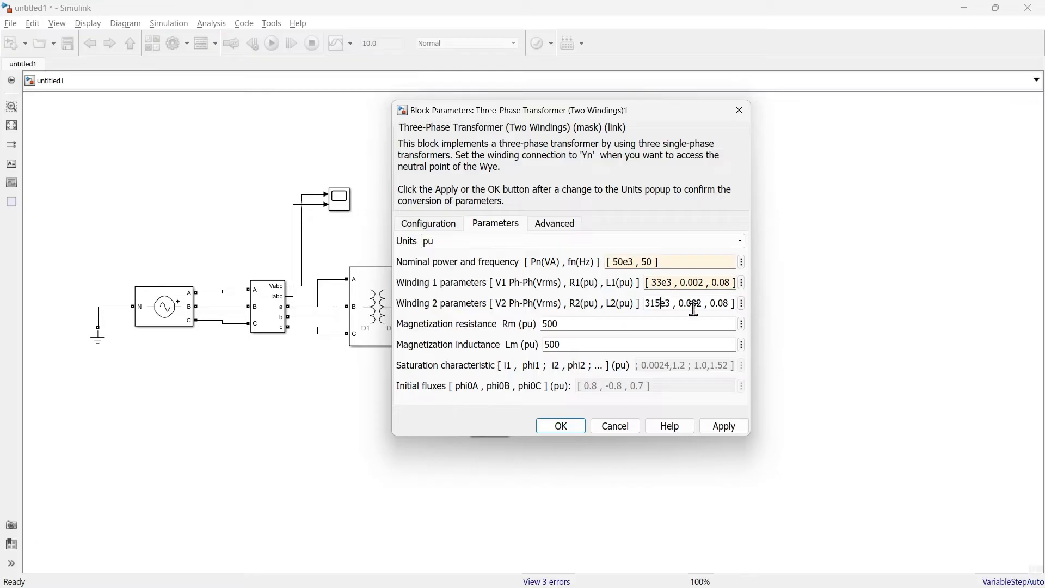
pyautogui.doubleClick(659, 304)
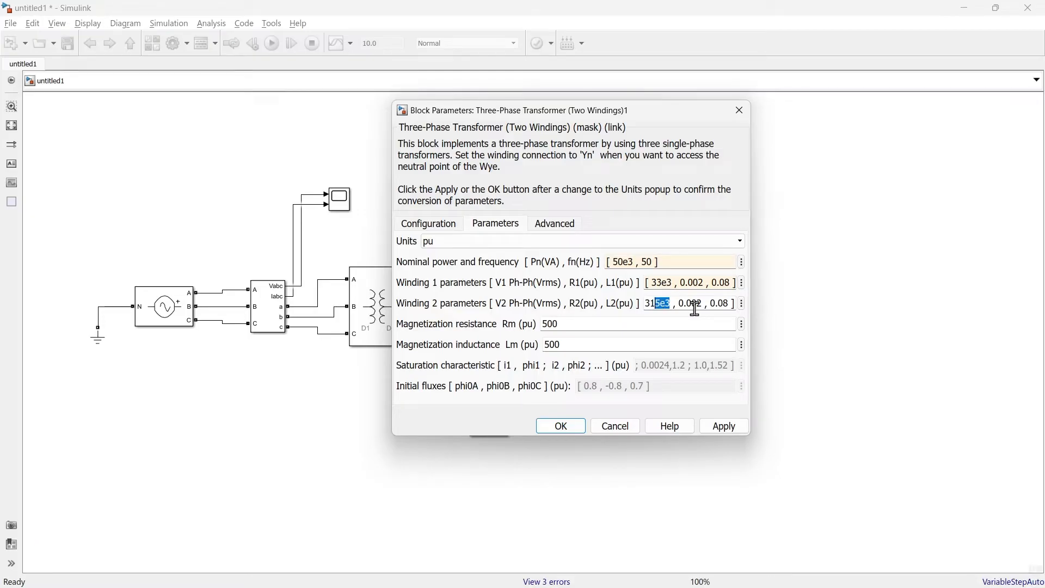
pyautogui.write('415')
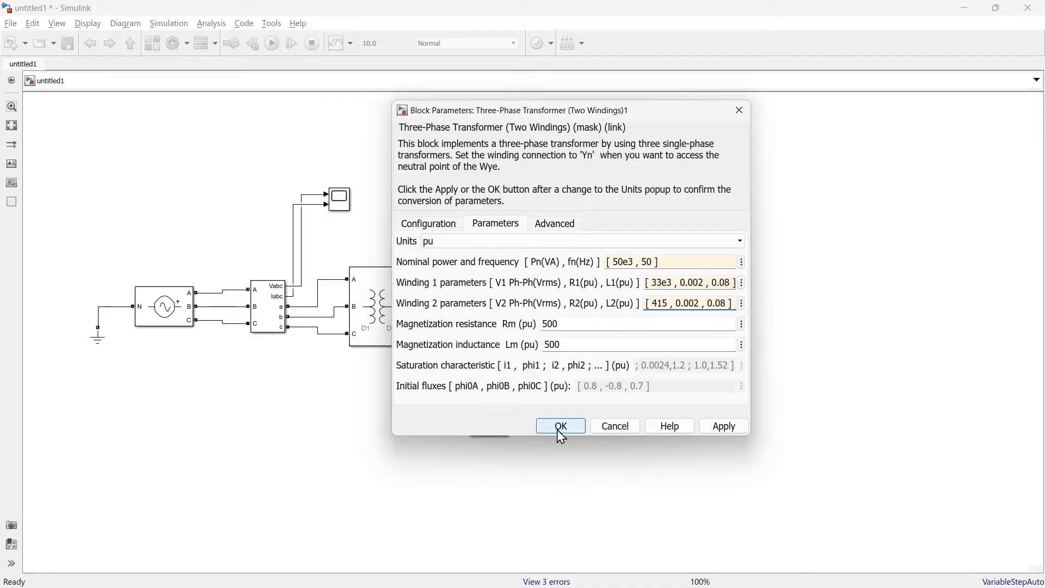
pyautogui.click(559, 426)
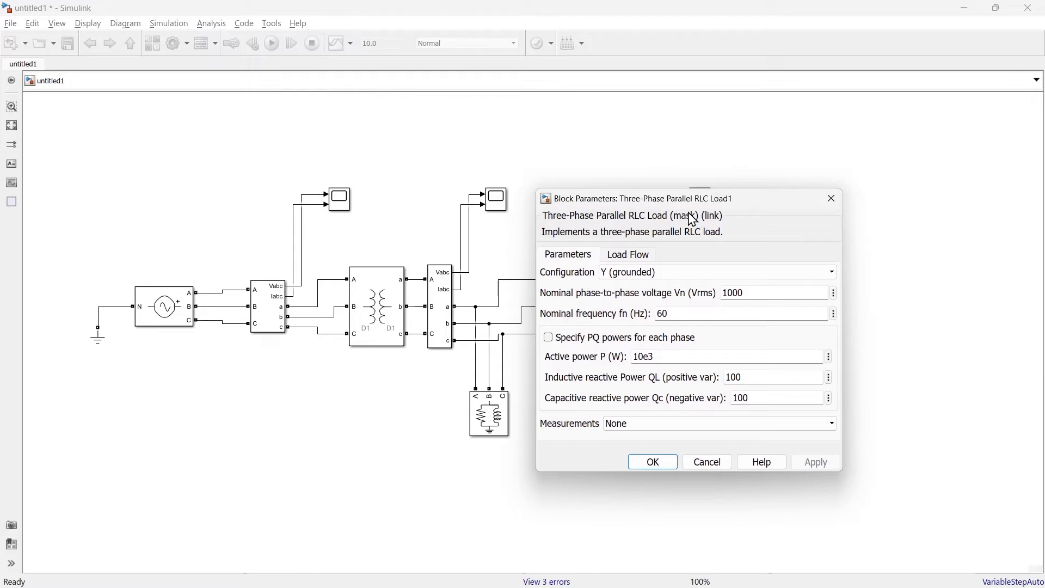
# Give the second RLC load 415 V, 20e3 W active and 300 var inductive power, and confirm.
pyautogui.tripleClick(732, 293)
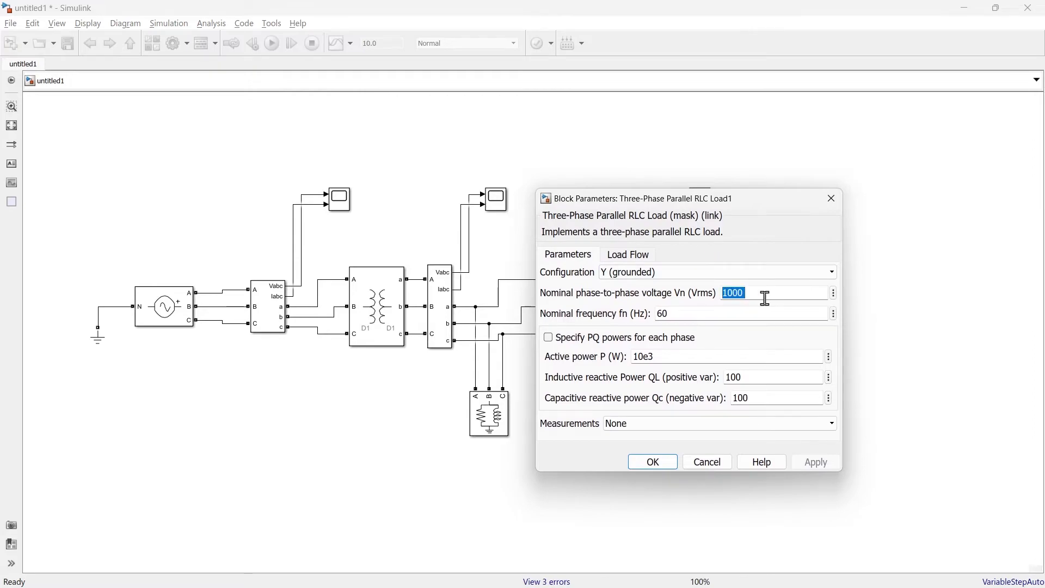
pyautogui.write('415')
pyautogui.click(743, 314)
pyautogui.write('50')
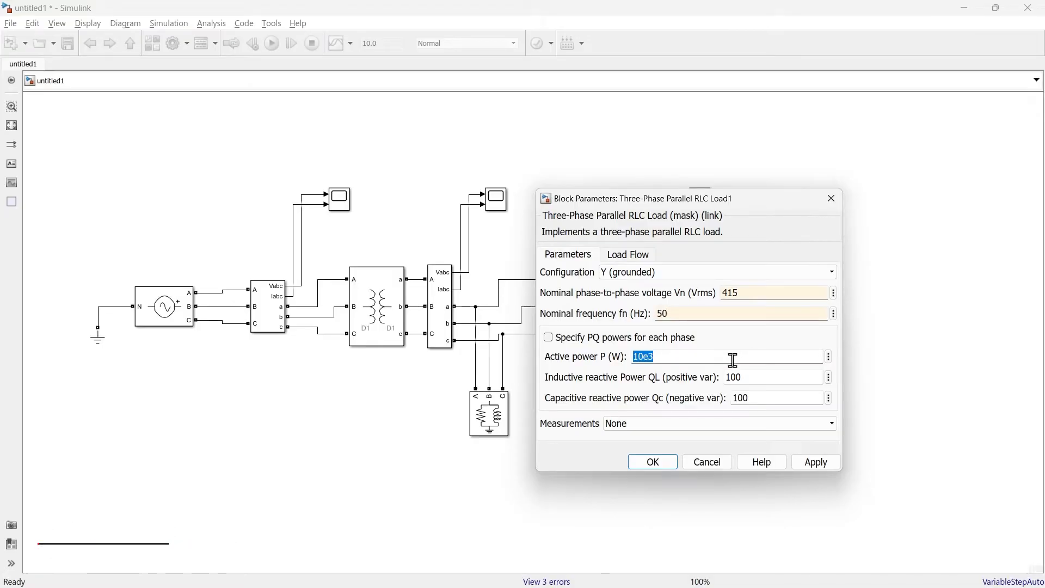
pyautogui.write('20')
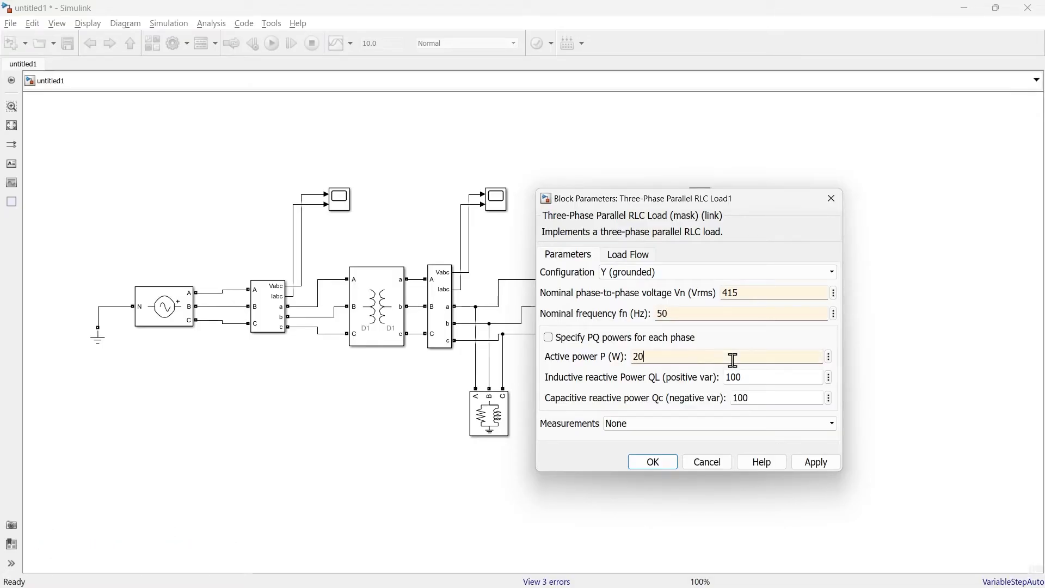
pyautogui.write('e3')
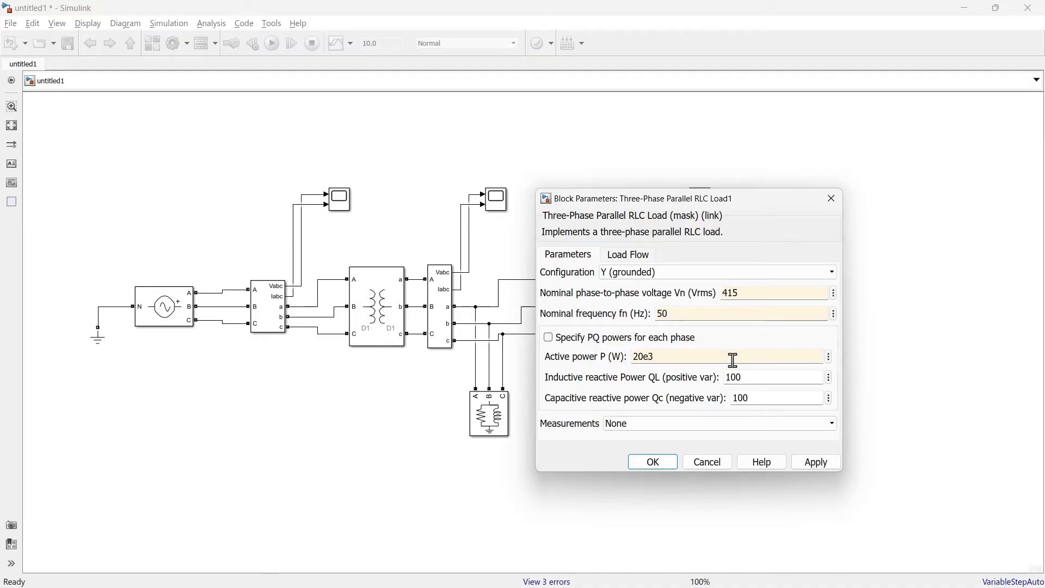
pyautogui.tripleClick(747, 376)
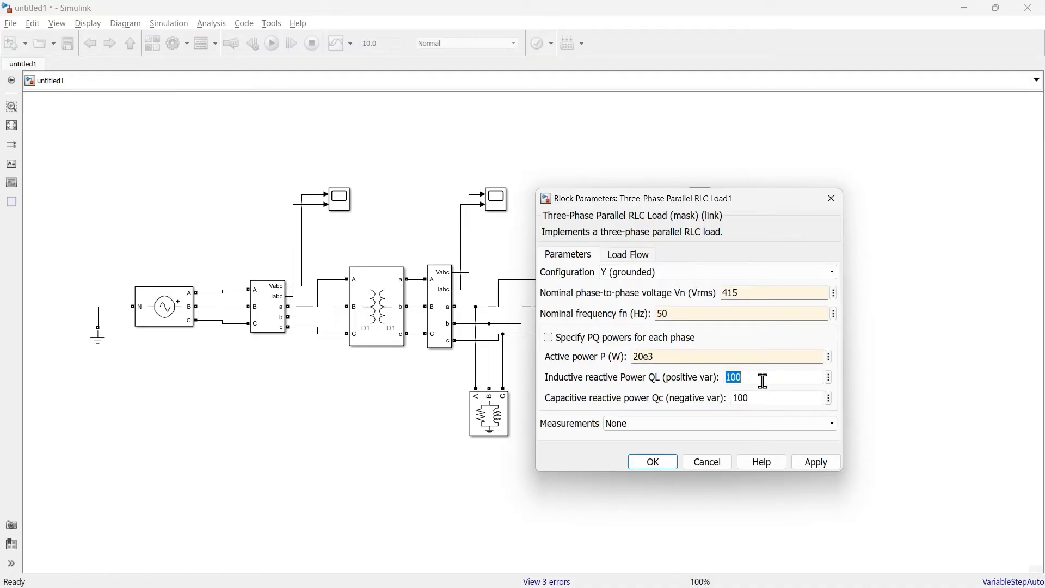
pyautogui.write('300')
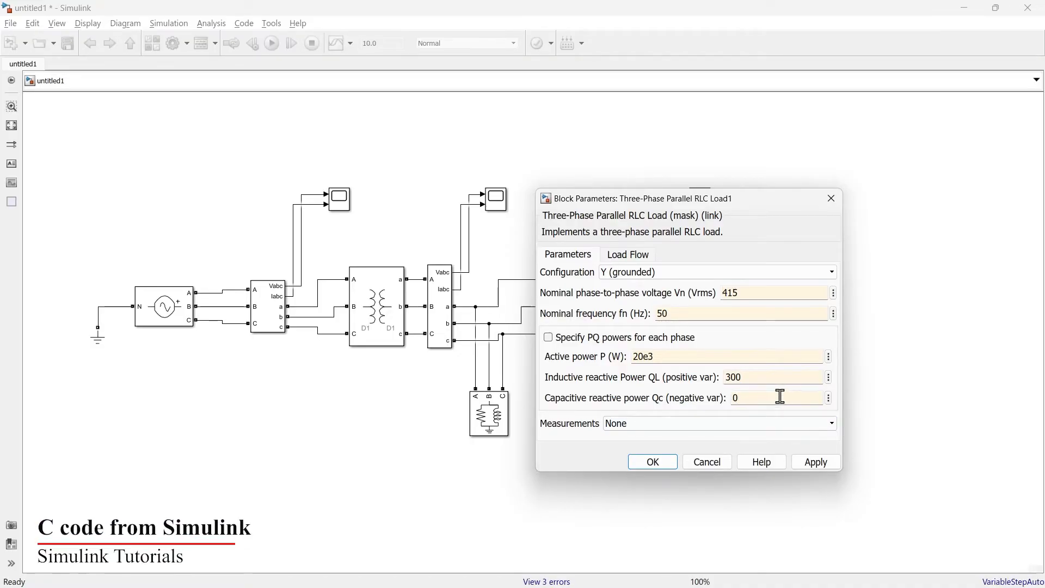
pyautogui.click(651, 462)
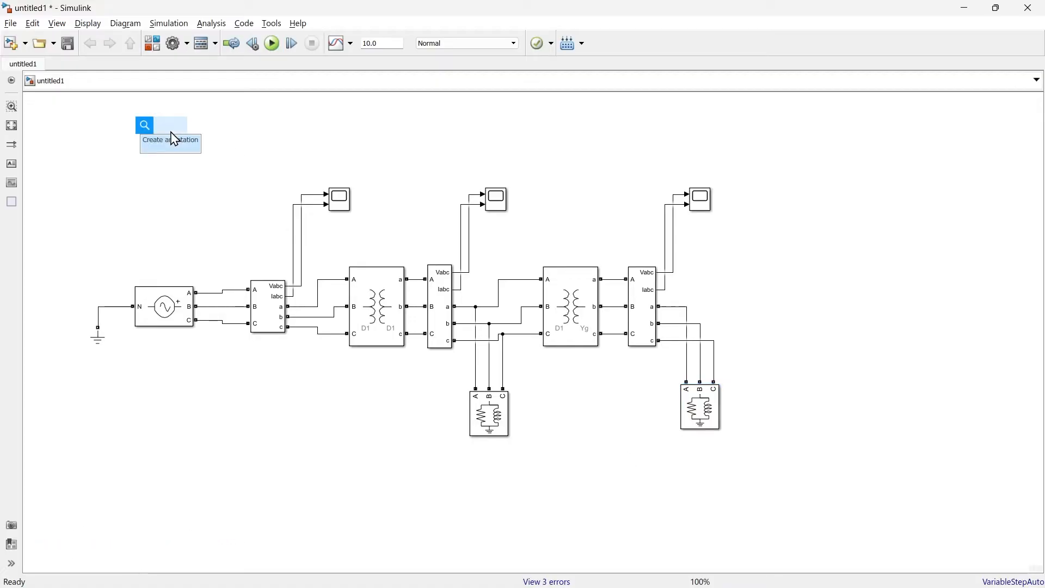
# Insert a powergui block and place it at the diagram's top left.
pyautogui.write('power')
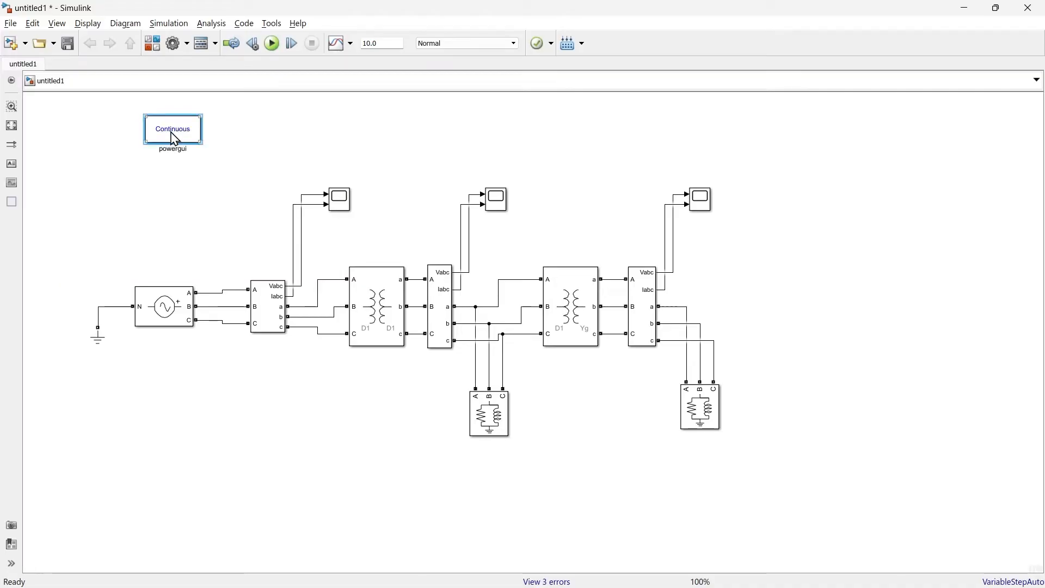
pyautogui.moveTo(172, 130); pyautogui.dragTo(156, 140)
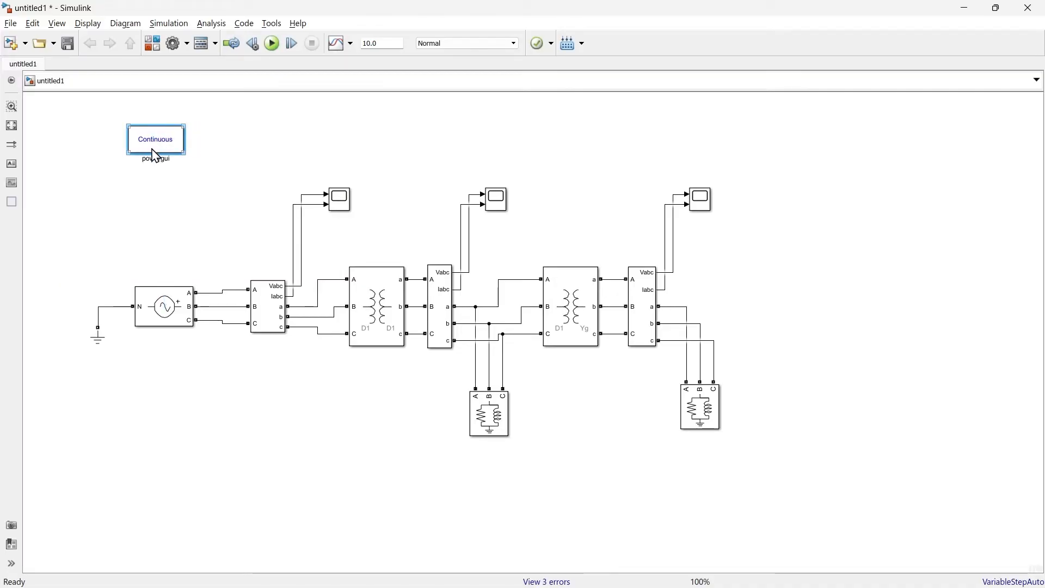
pyautogui.click(163, 307)
pyautogui.write('2')
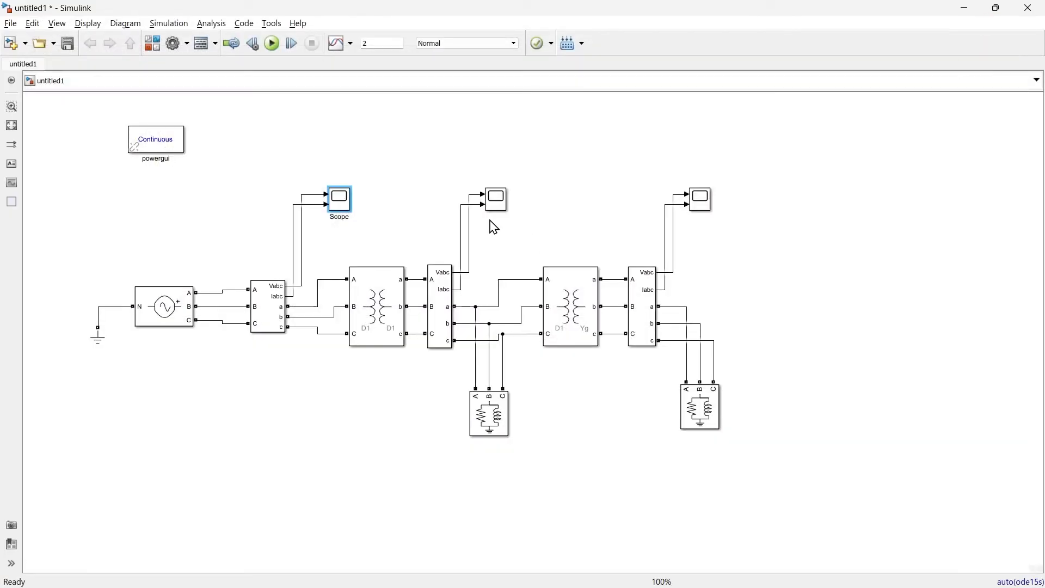
# View the far-right scope's three-phase voltage and current waveforms.
pyautogui.click(699, 198)
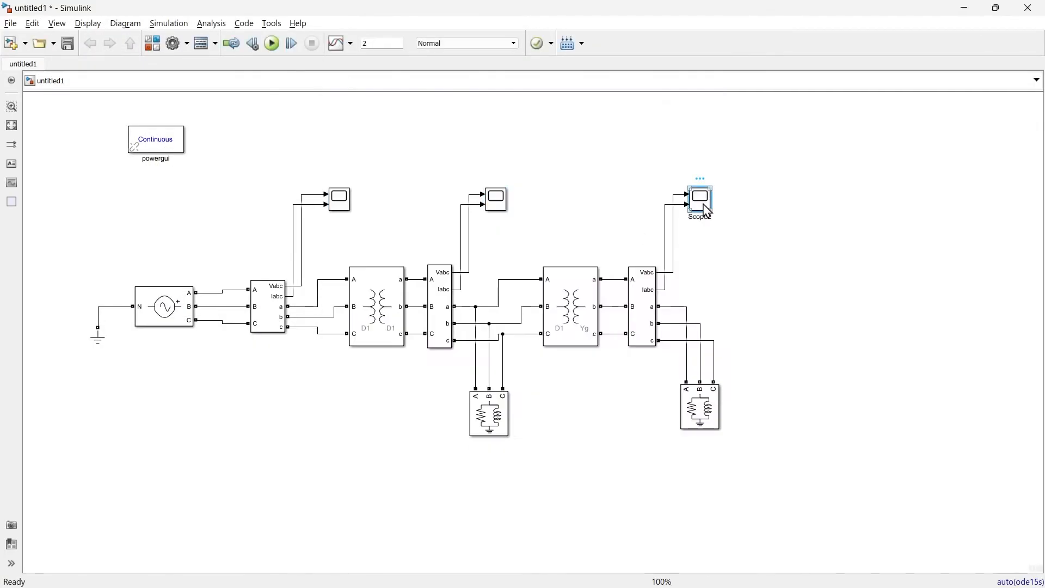
pyautogui.doubleClick(699, 197)
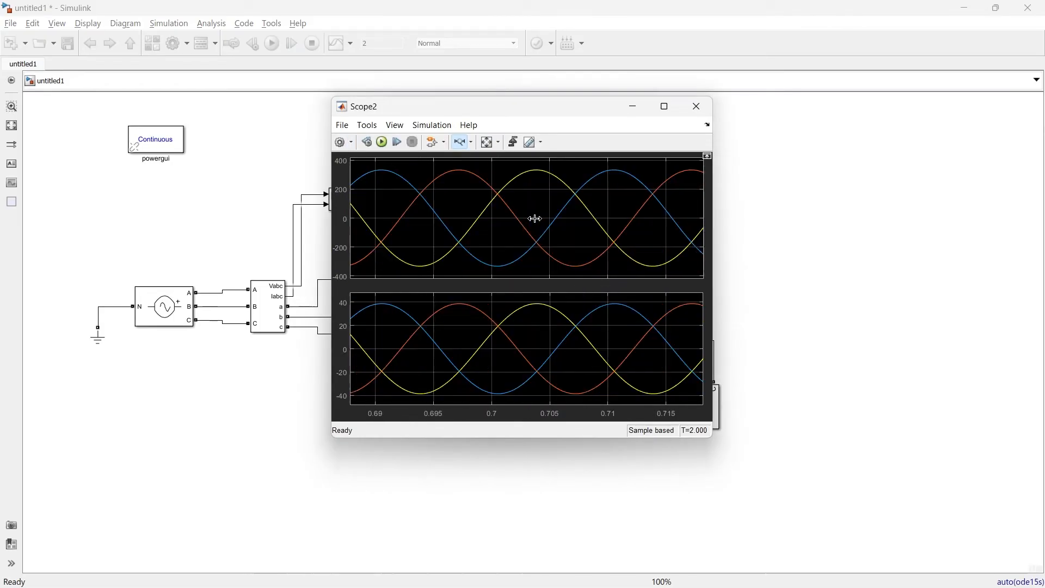
# Close the Scope2 waveform window to return to the model diagram.
pyautogui.click(696, 105)
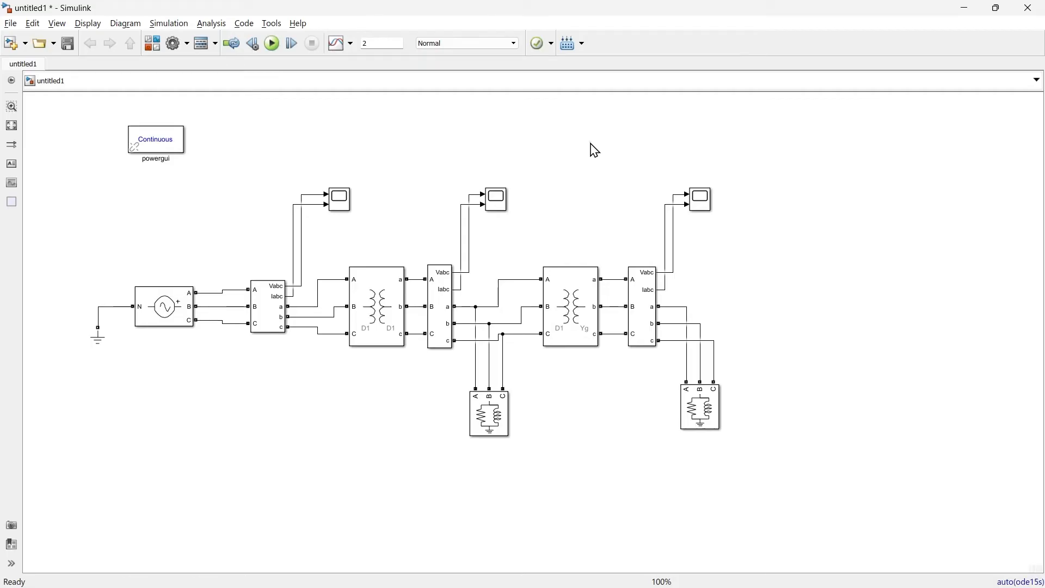
# Bring up the Three-Phase Programmable Voltage Source block parameters (11000 V, 0°, 50 Hz).
pyautogui.click(163, 307)
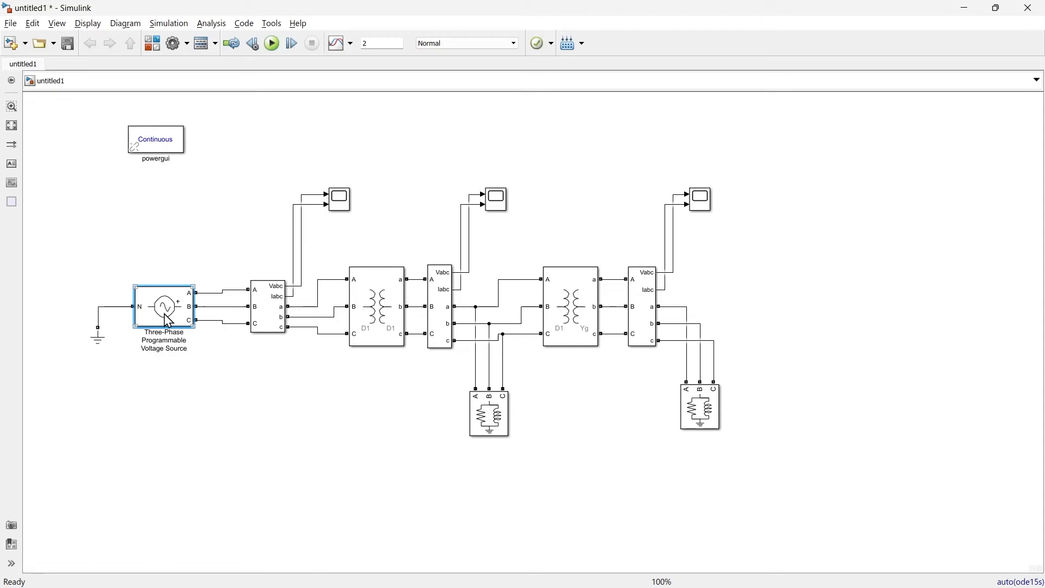
pyautogui.doubleClick(163, 307)
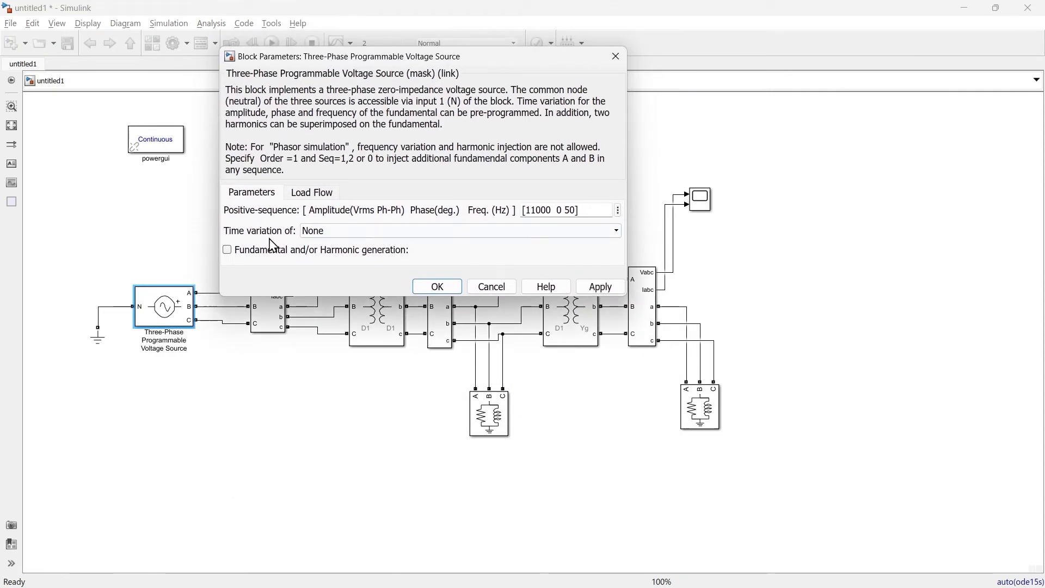
# Set amplitude time variation with Amplitude values [1 0.7 1.0] at Time values [0 1 1.3] and apply.
pyautogui.click(459, 230)
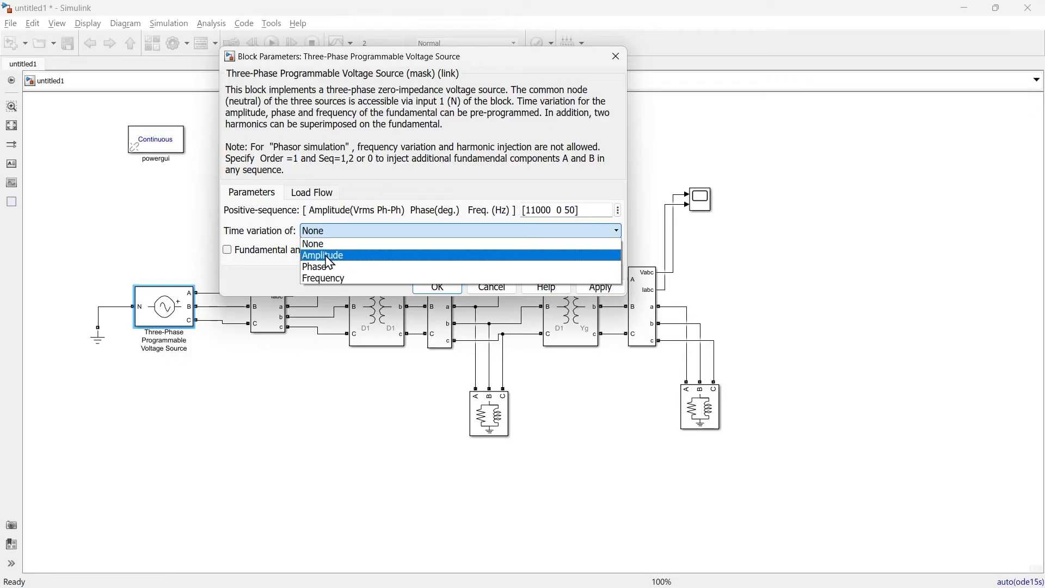
pyautogui.click(322, 255)
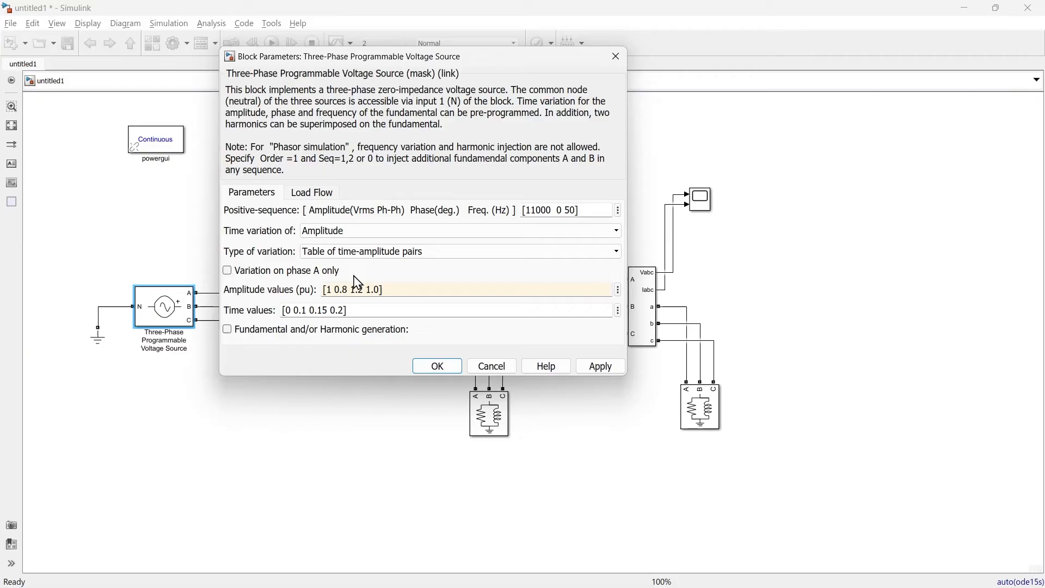
pyautogui.tripleClick(352, 290)
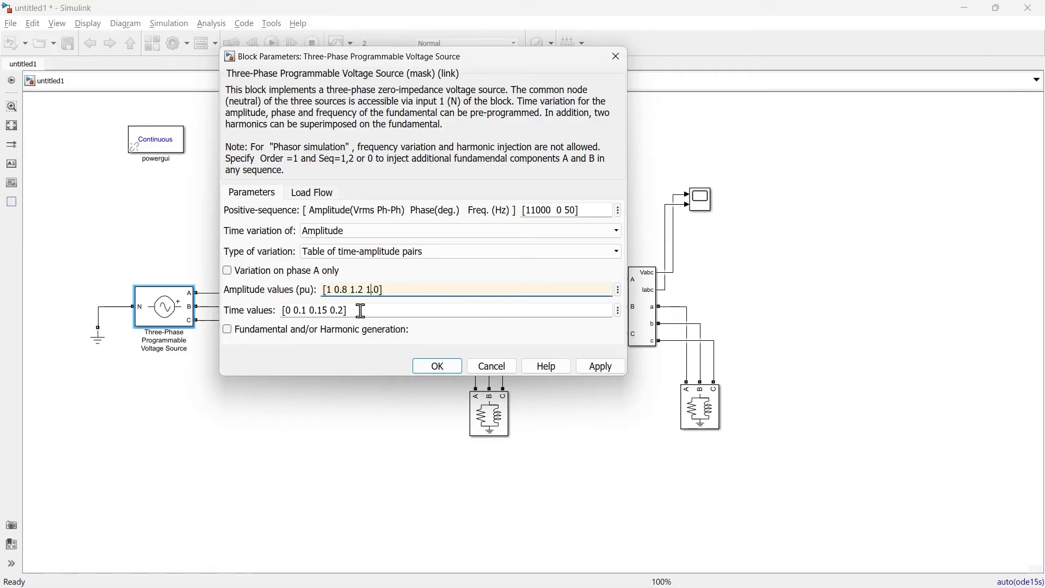
pyautogui.doubleClick(350, 289)
pyautogui.write('7')
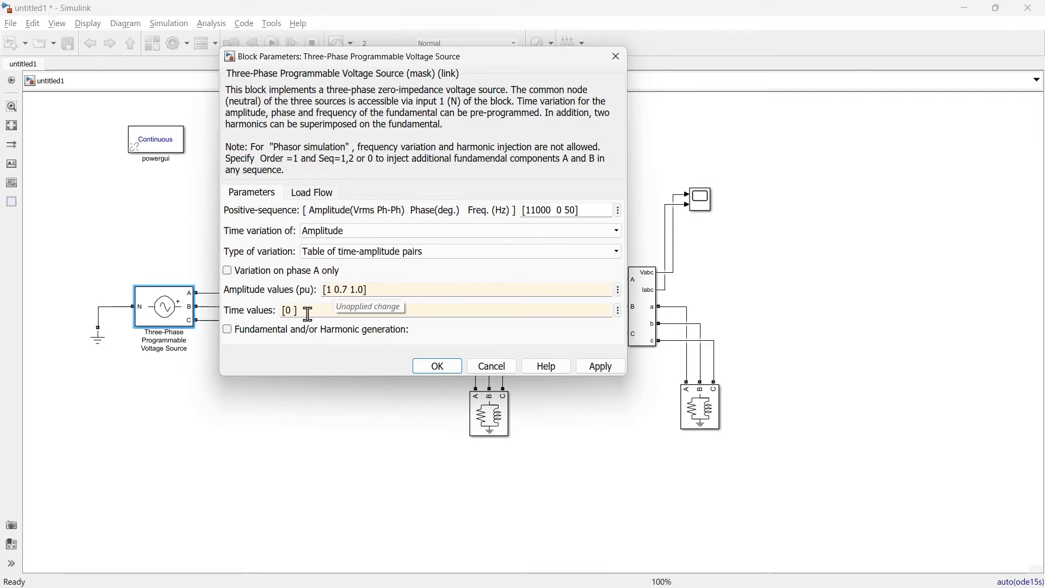
pyautogui.write('1')
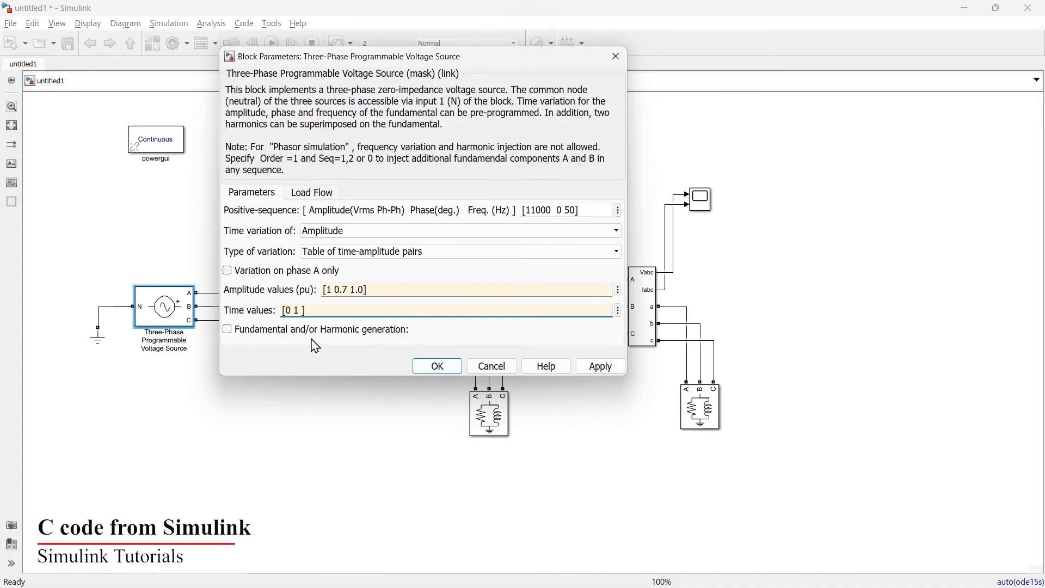
pyautogui.write('1.3')
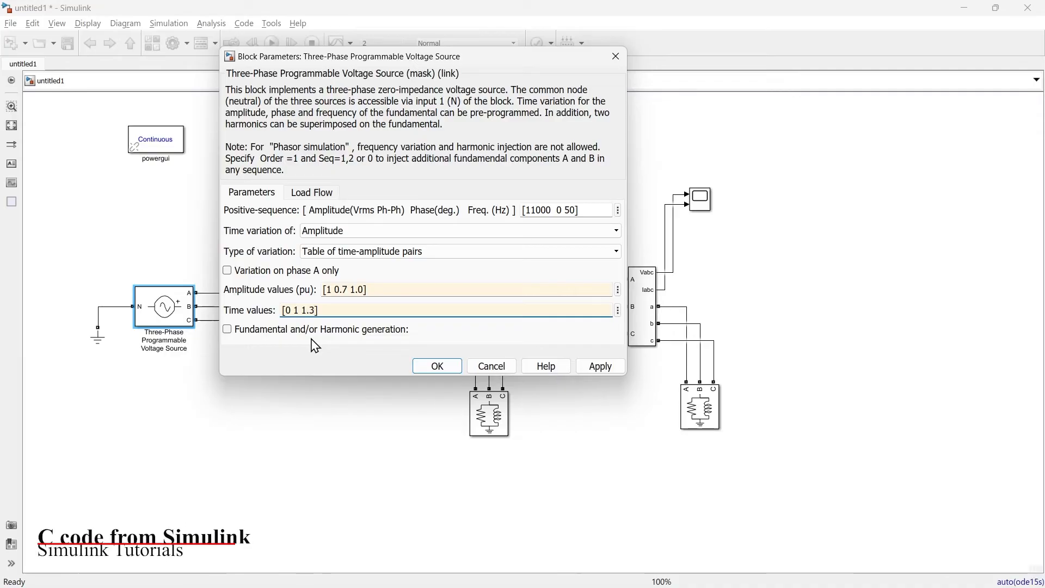
pyautogui.click(311, 310)
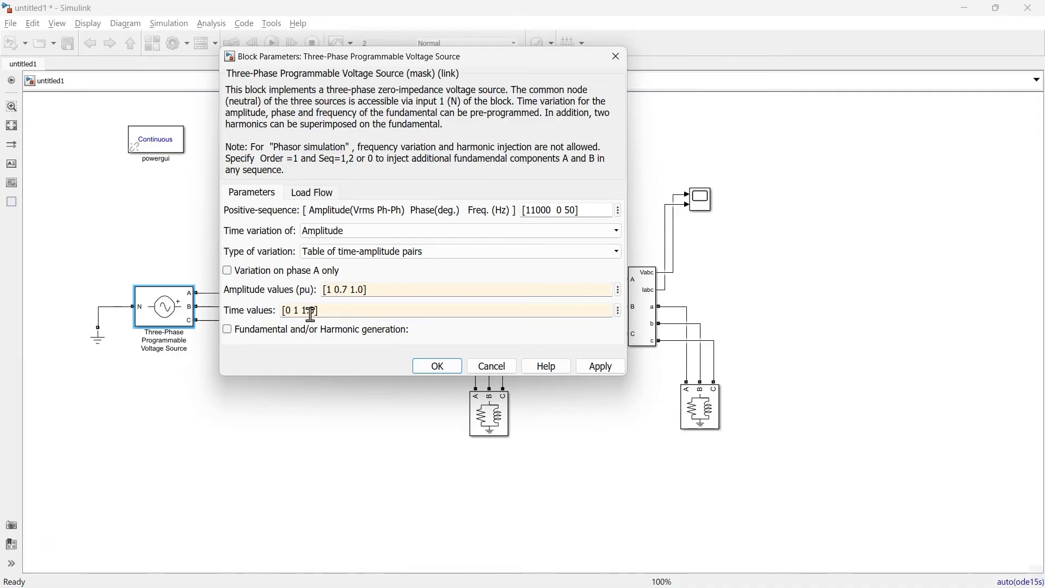
pyautogui.write('1.3]')
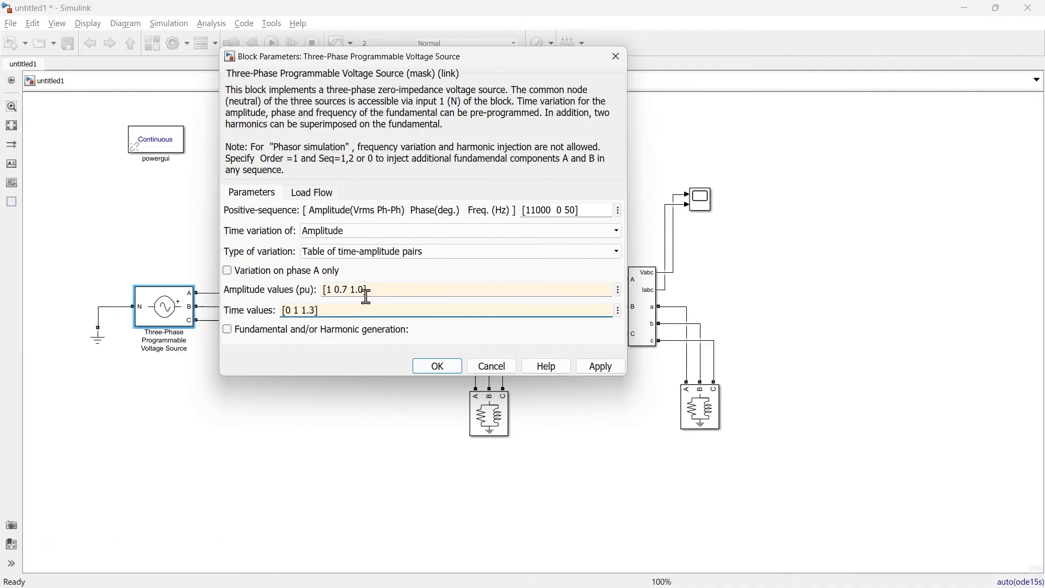
pyautogui.click(437, 366)
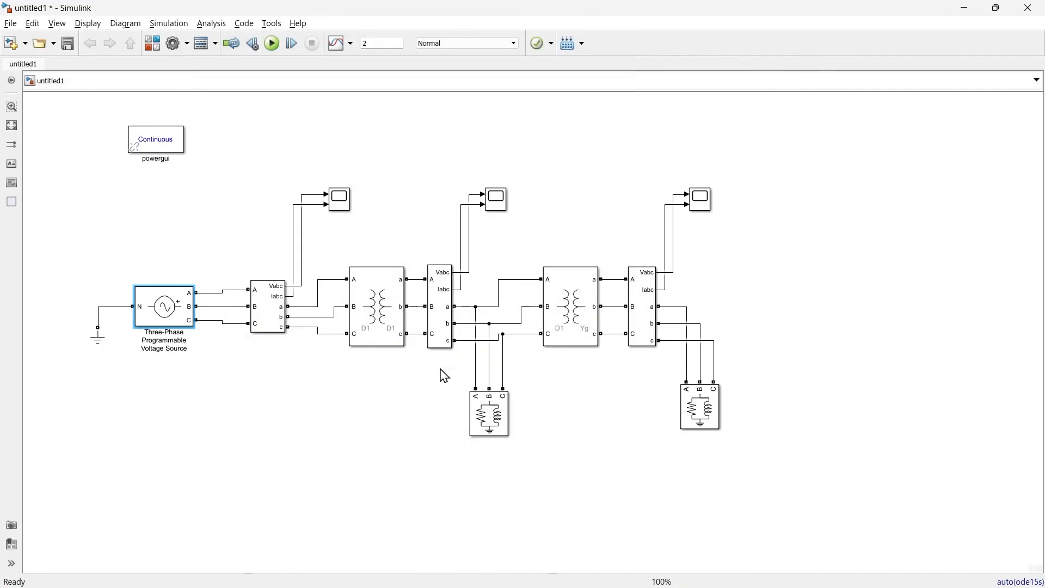
# Run the simulation and view the voltage sag between 1 s and 1.3 s on the first scope.
pyautogui.click(272, 43)
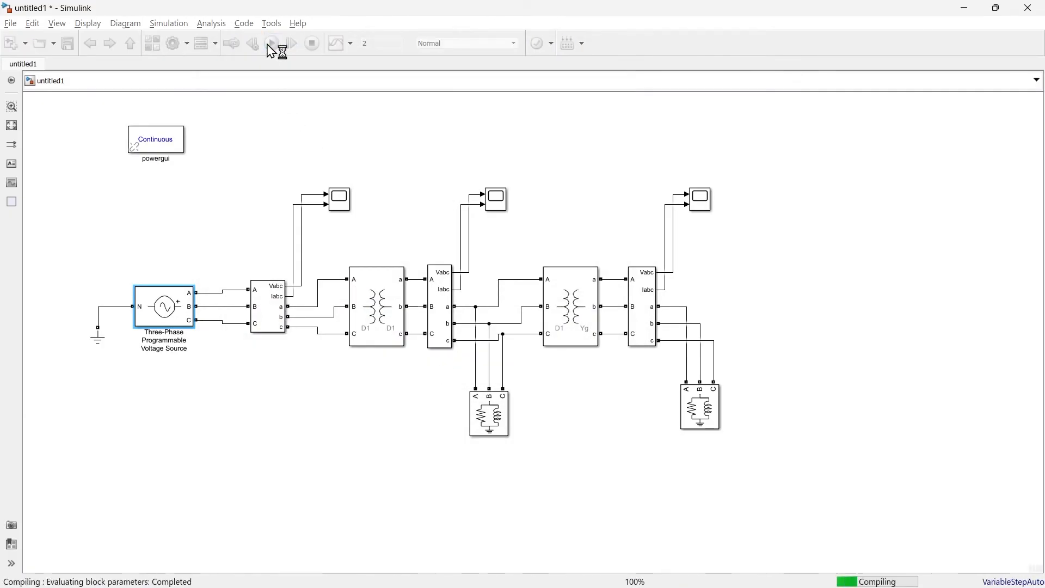
pyautogui.click(271, 42)
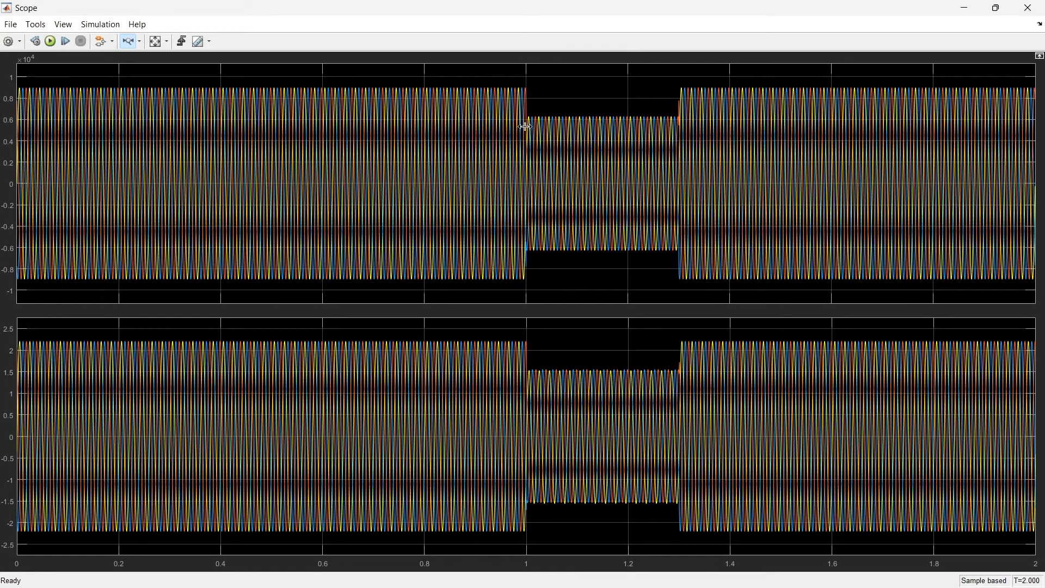
pyautogui.moveTo(580, 260)
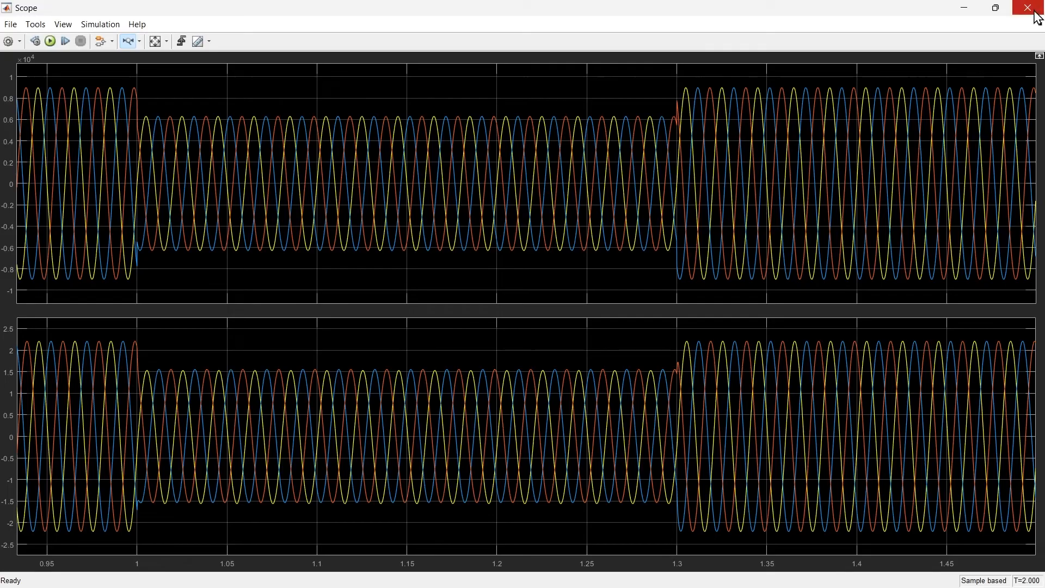
pyautogui.click(1034, 7)
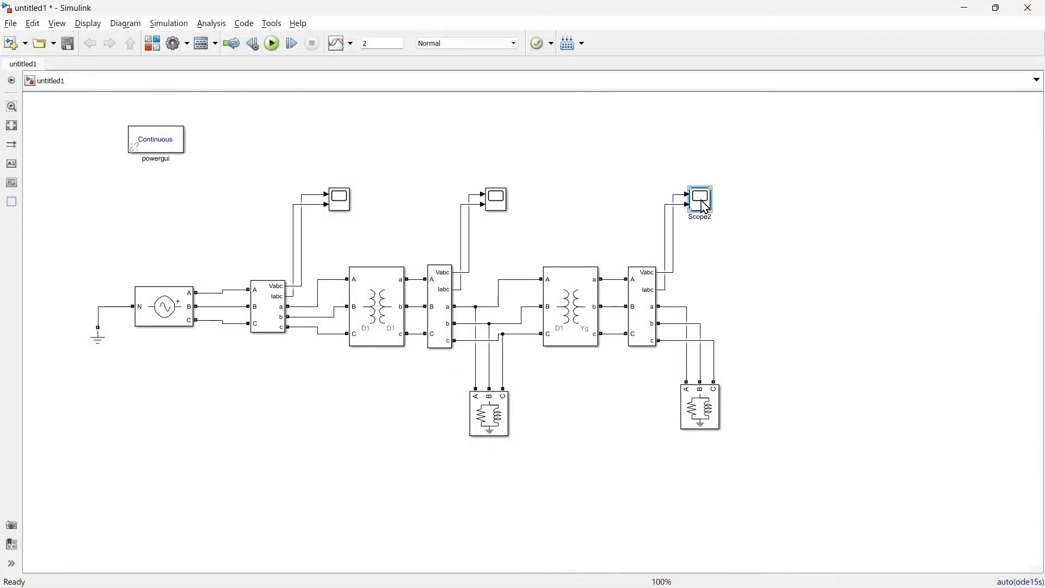
# View the sag on Scope2 at the load end in full screen, then close it.
pyautogui.doubleClick(699, 203)
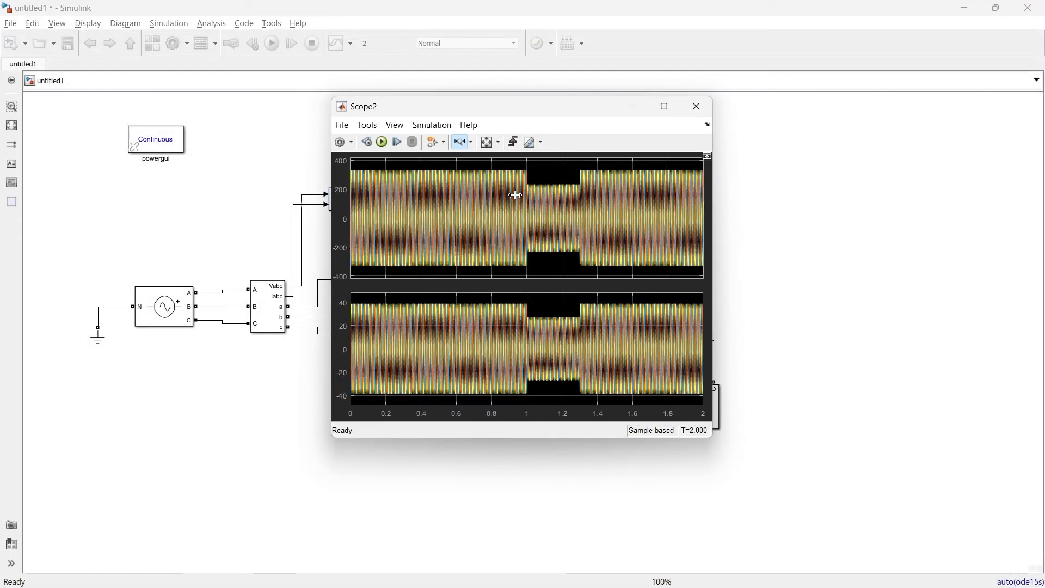
pyautogui.click(663, 105)
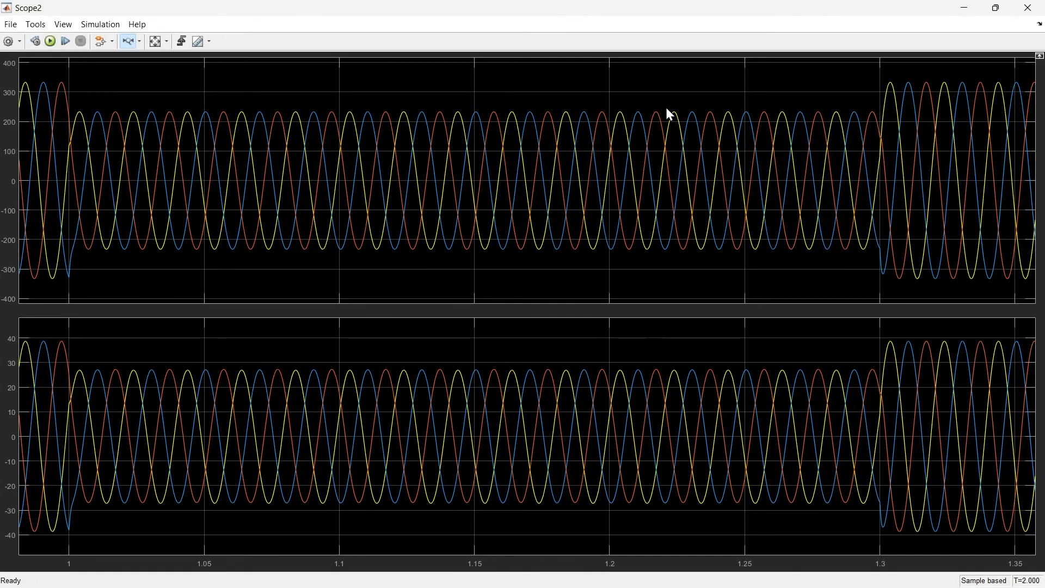
pyautogui.moveTo(1035, 8)
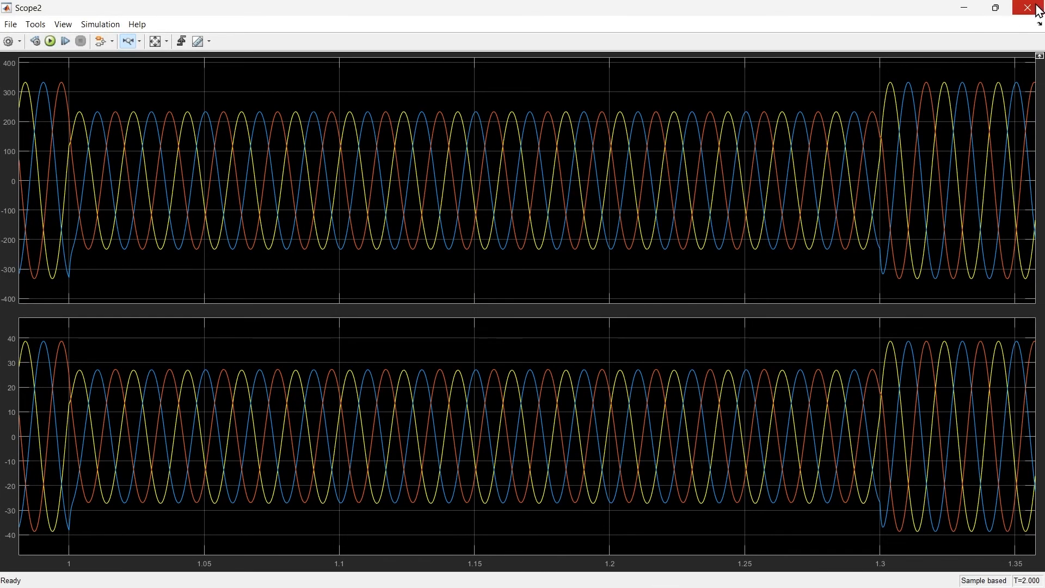
pyautogui.click(1037, 7)
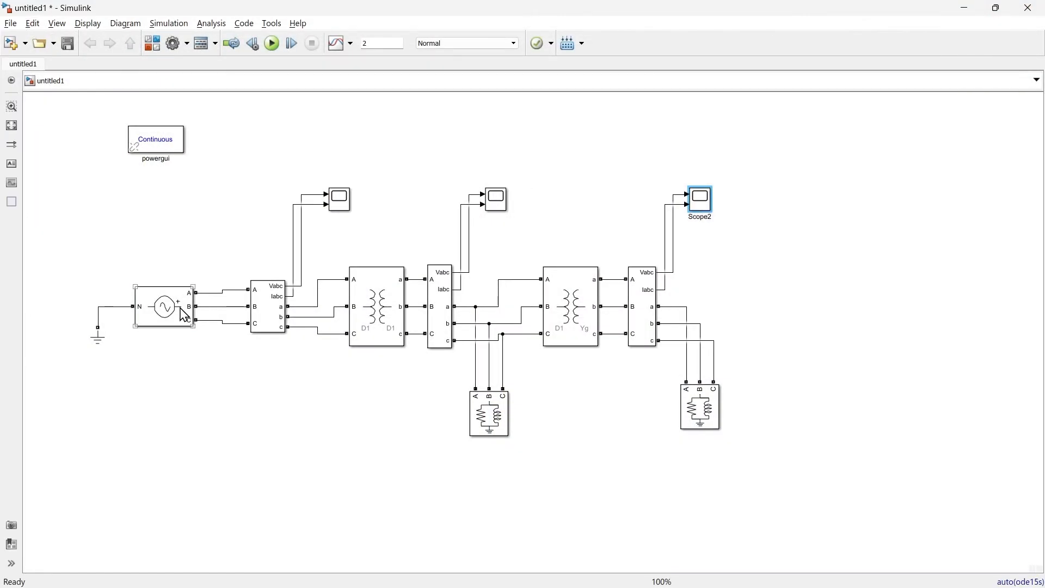
pyautogui.doubleClick(164, 307)
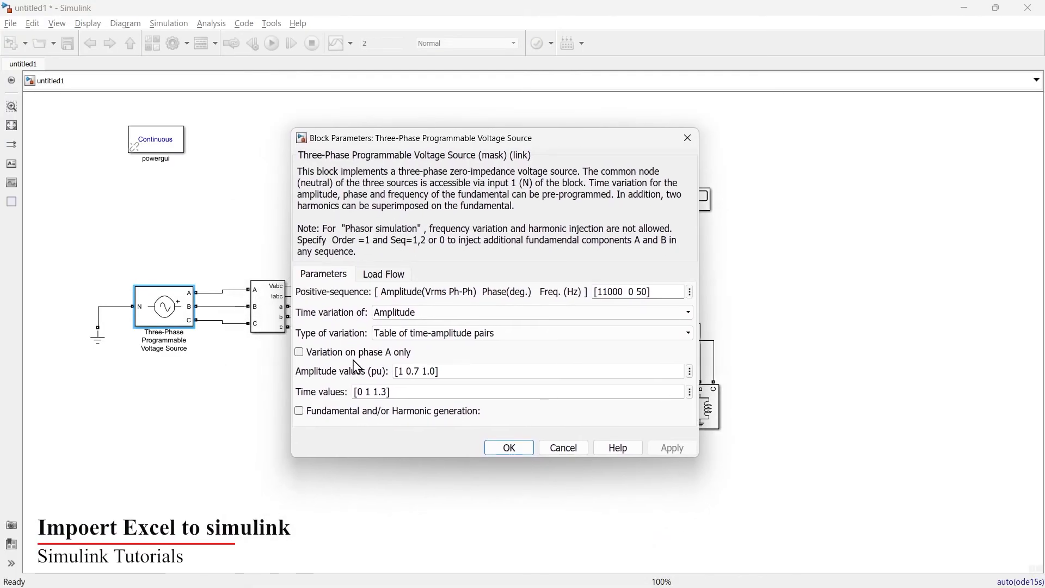
pyautogui.moveTo(360, 358)
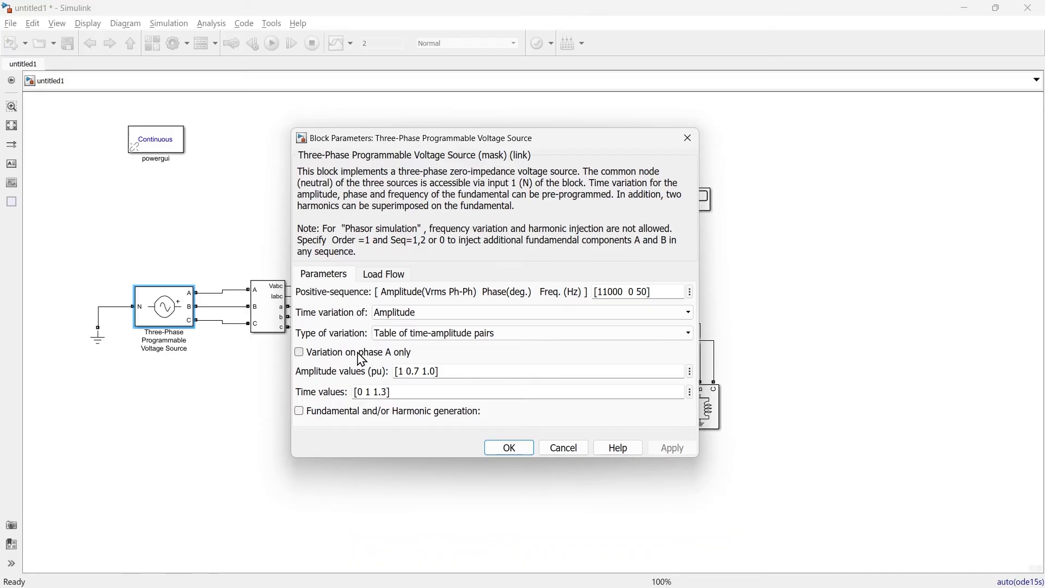
pyautogui.click(298, 351)
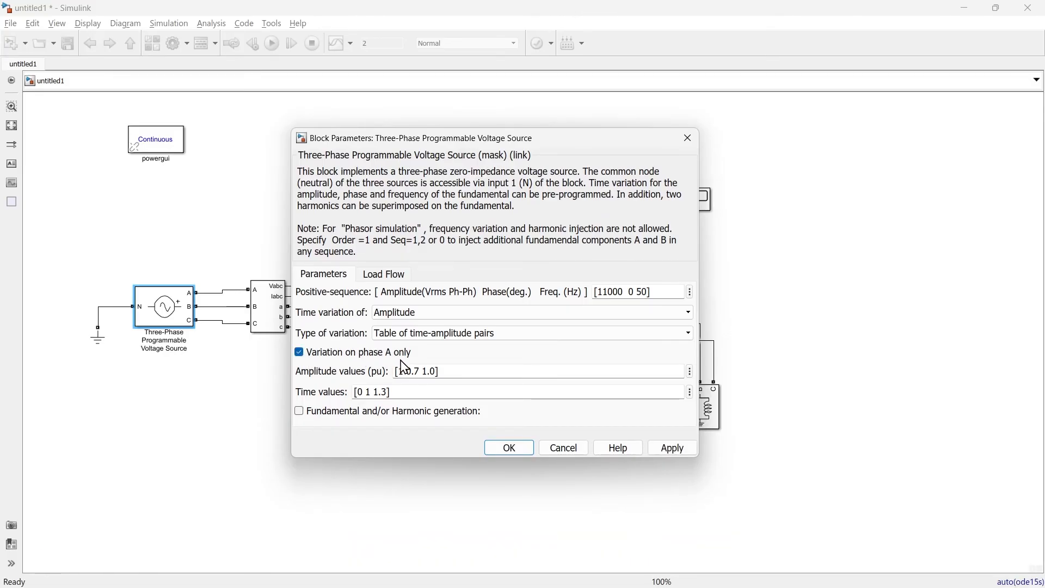
pyautogui.click(508, 448)
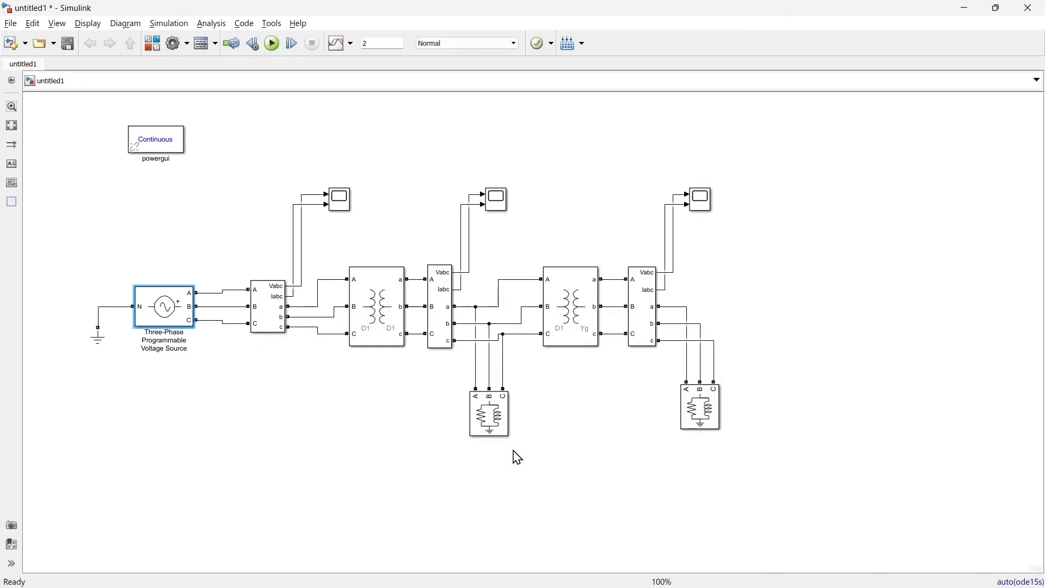
# View the scope nearest the source before reopening the source parameters.
pyautogui.click(337, 199)
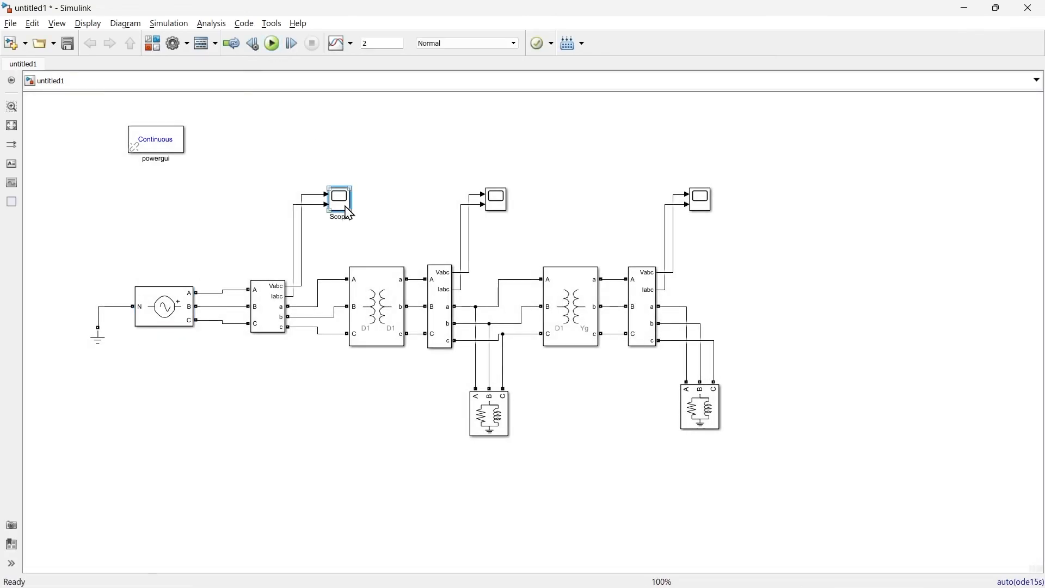
pyautogui.doubleClick(338, 201)
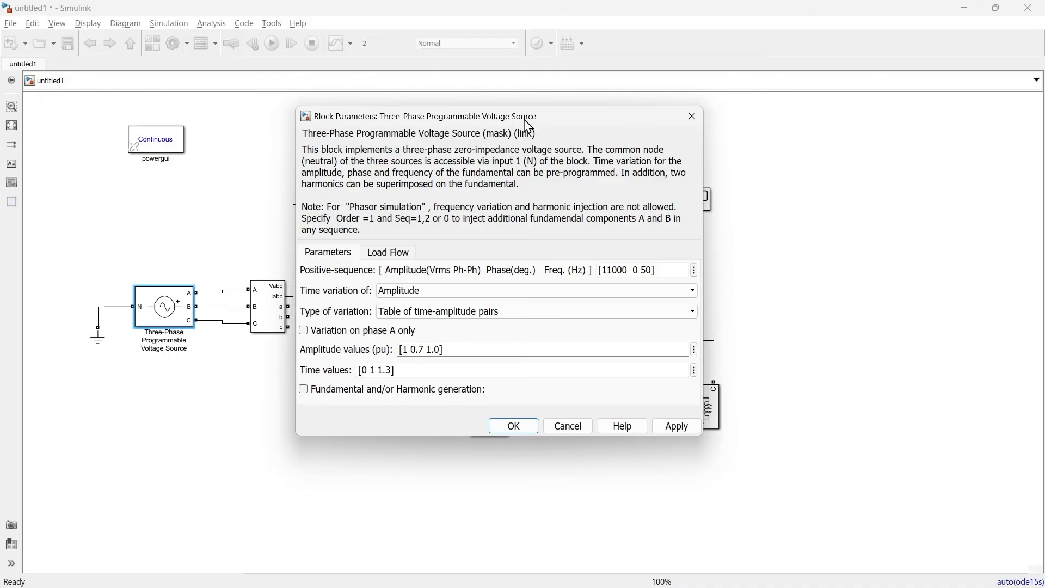
# Replace the 0.7 sag amplitude with 1.2 so the table reads [1 1.2 1.0] and confirm.
pyautogui.tripleClick(420, 348)
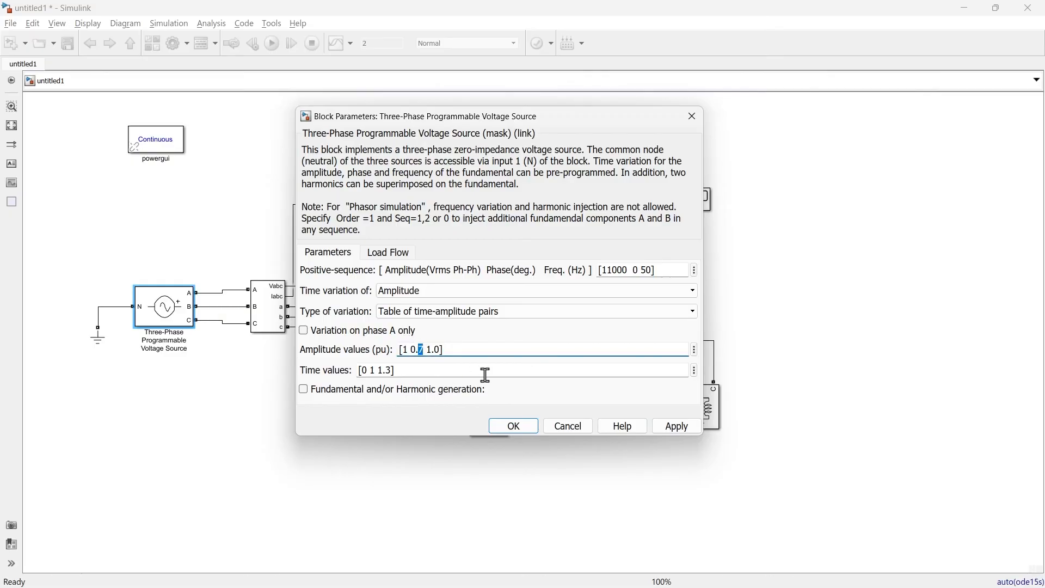
pyautogui.doubleClick(415, 349)
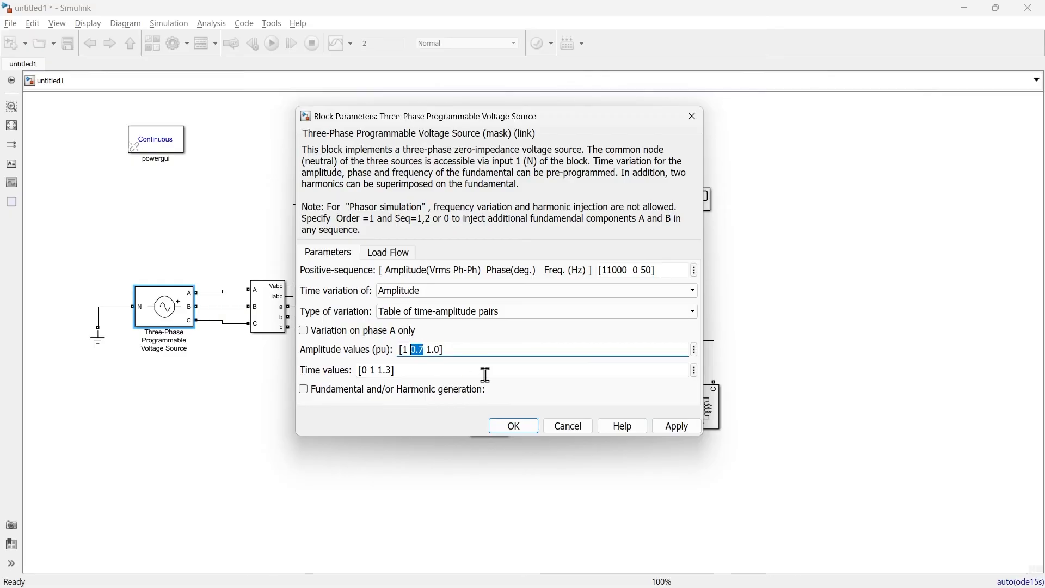
pyautogui.write('1.2')
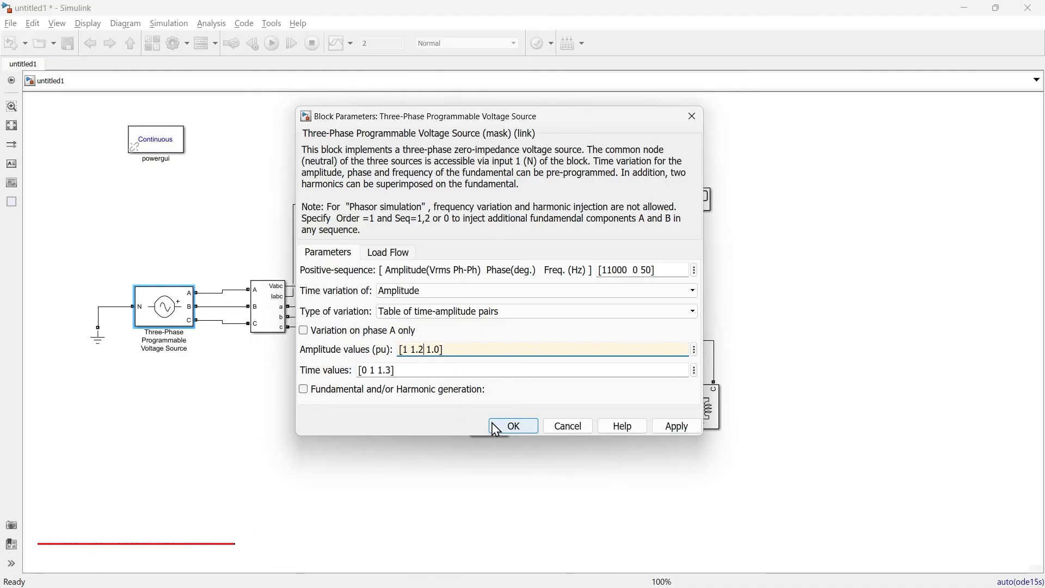
pyautogui.click(512, 426)
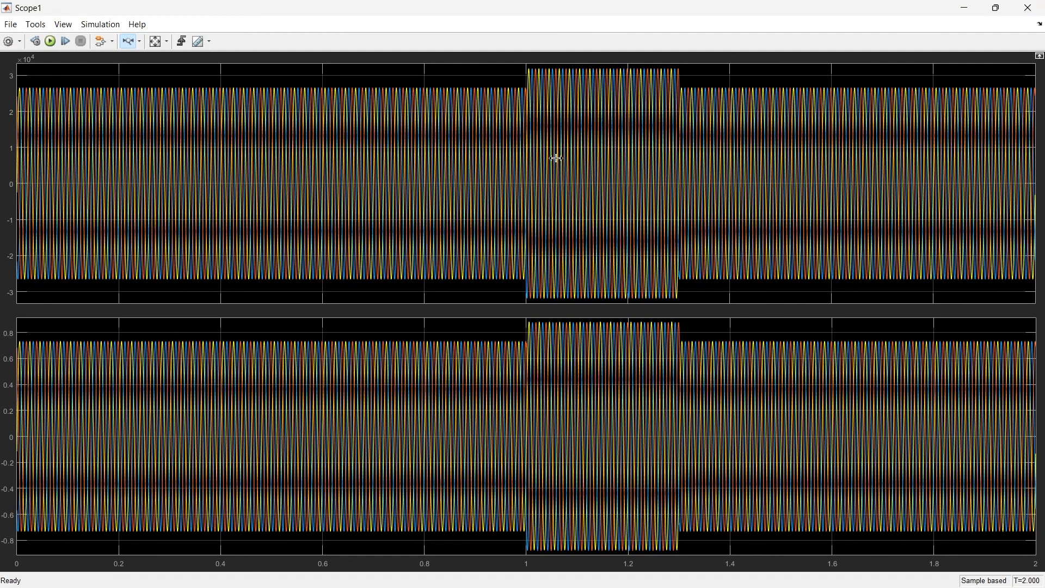
pyautogui.moveTo(858, 76)
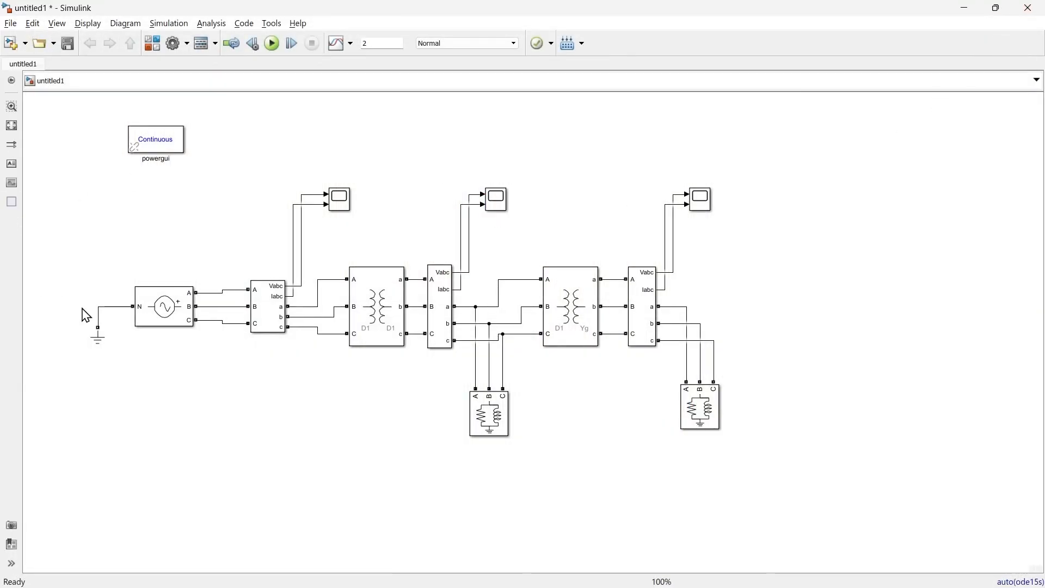
# Select the three-phase programmable voltage source on the diagram after viewing the swell.
pyautogui.click(163, 307)
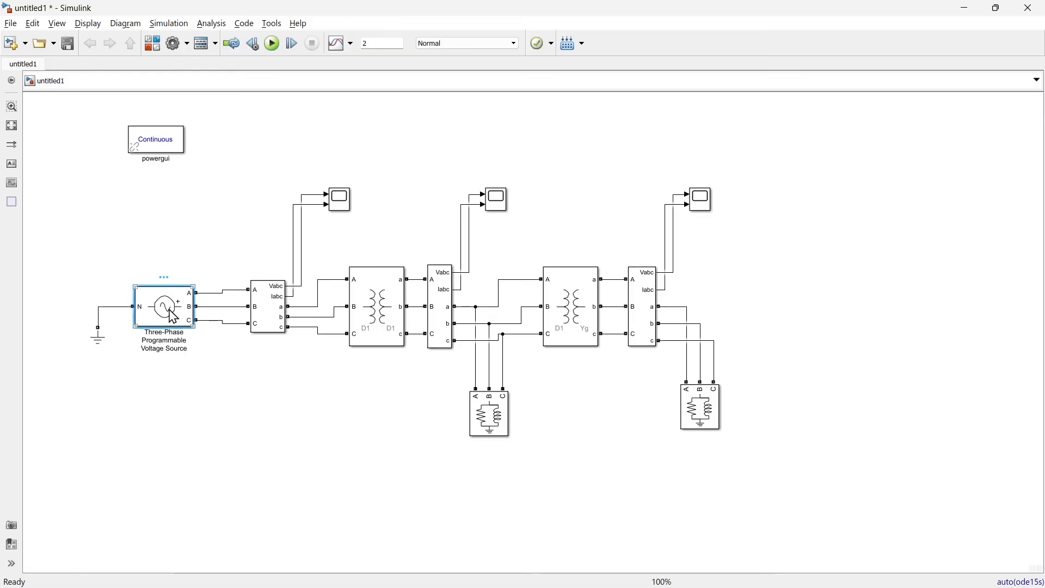